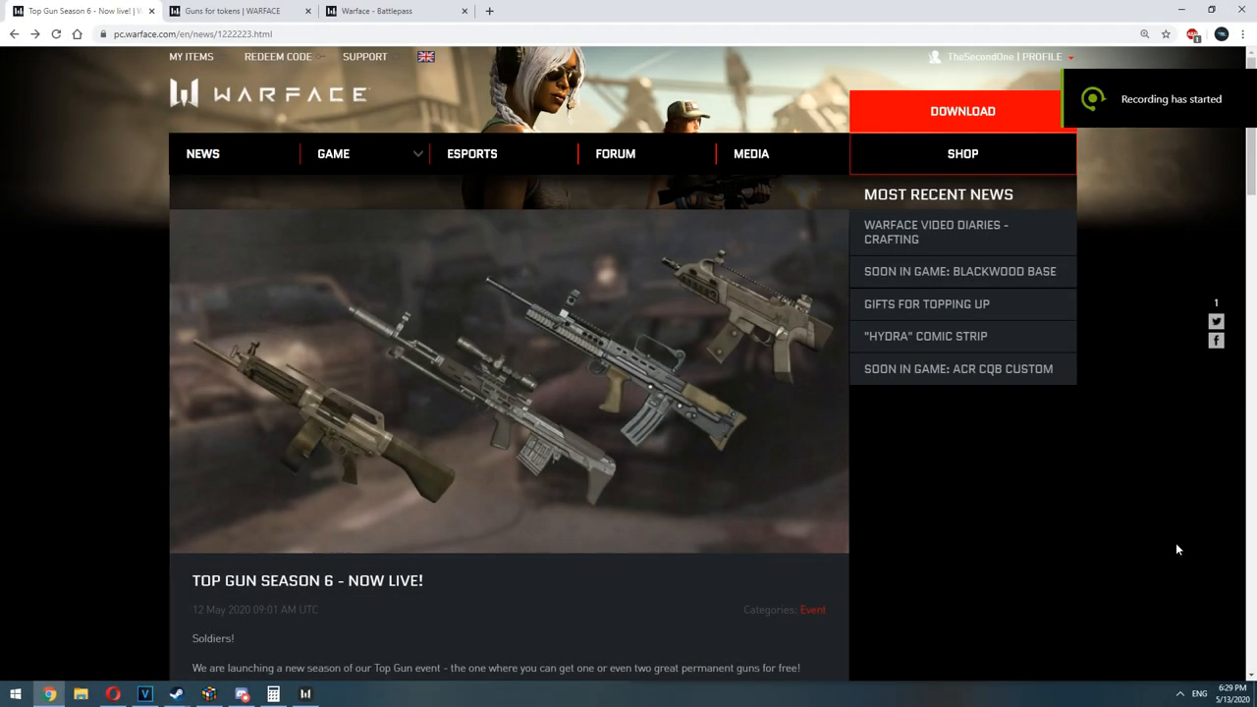
pyautogui.moveTo(1171, 547)
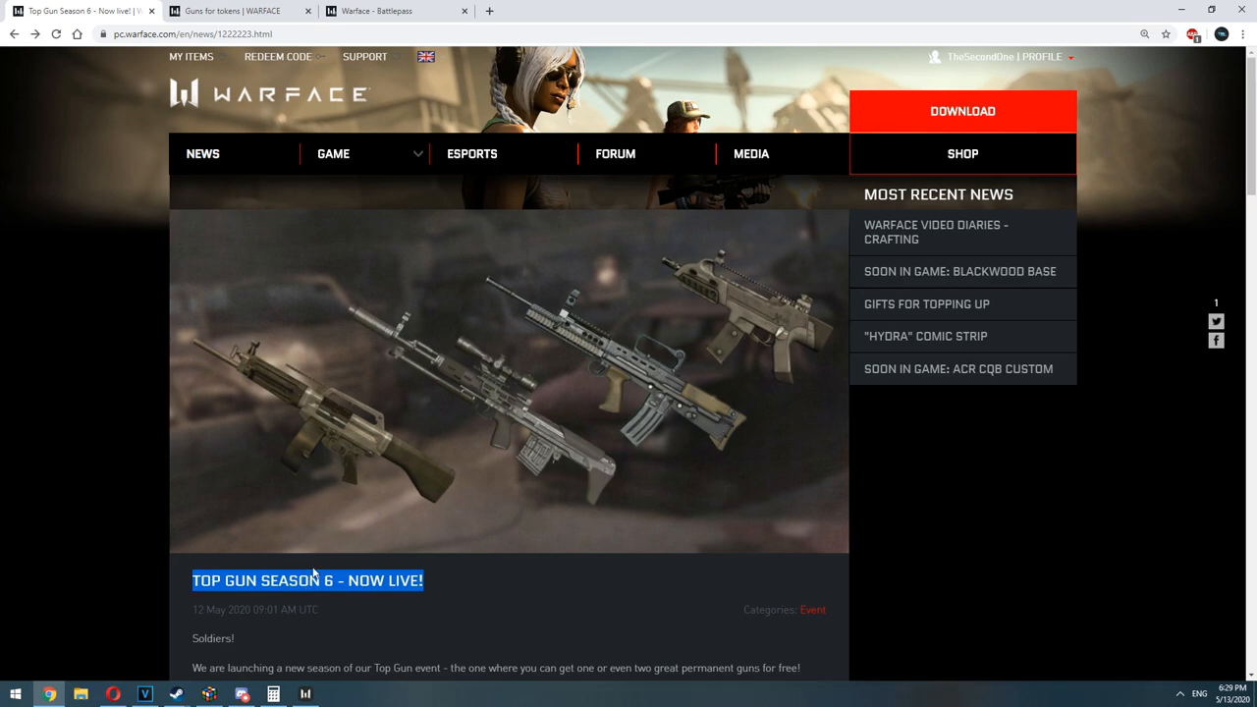
# - Scroll down the Top Gun article and follow Participate to the Guns for Tokens event page
pyautogui.scroll(-3)
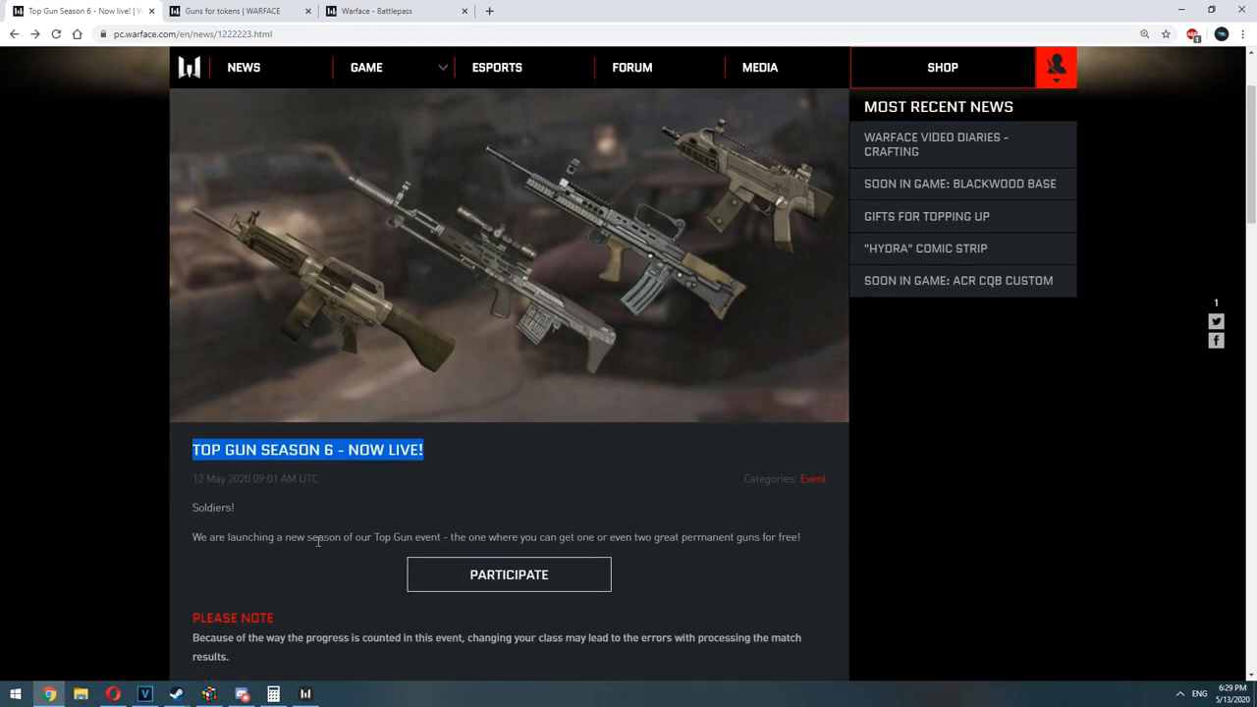
pyautogui.scroll(-3)
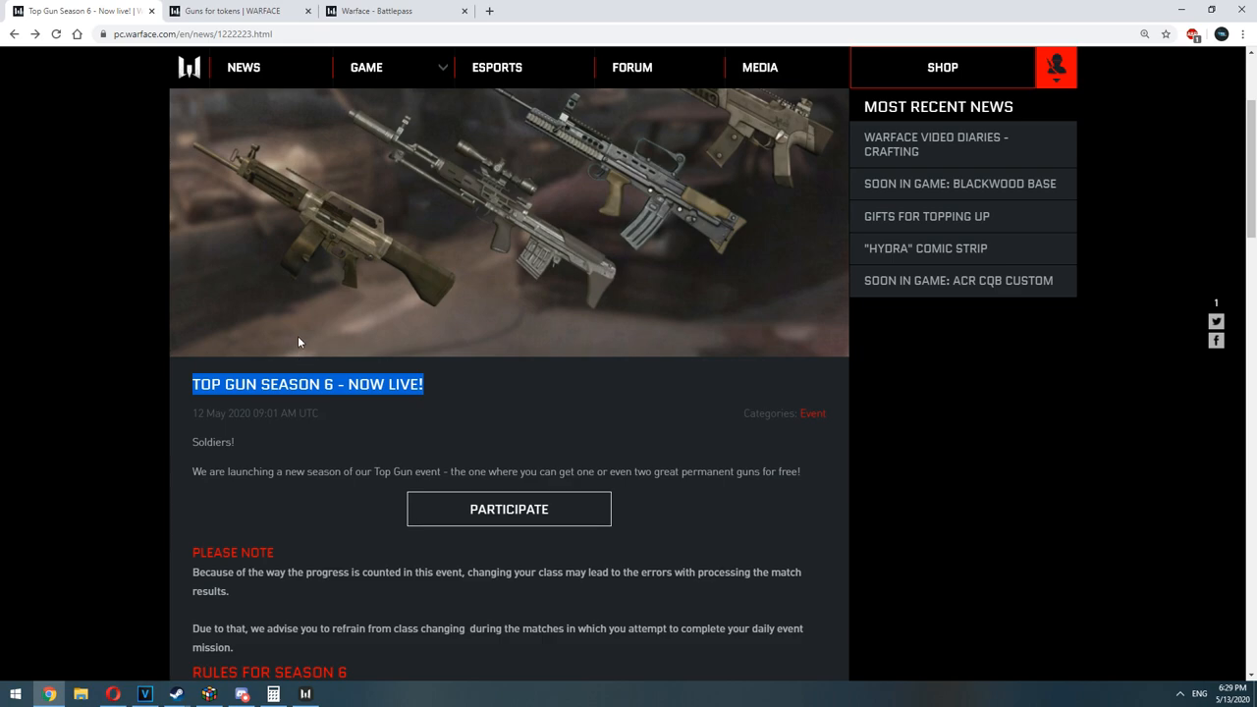
pyautogui.moveTo(324, 412)
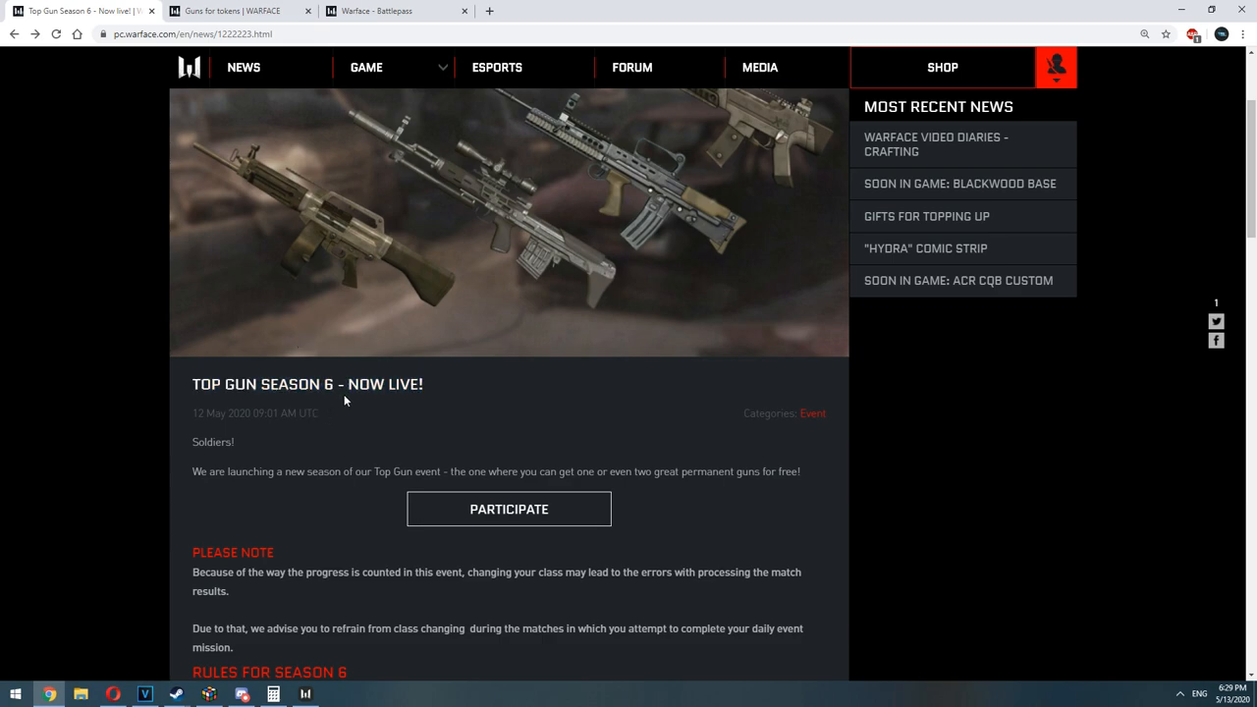
pyautogui.scroll(-3)
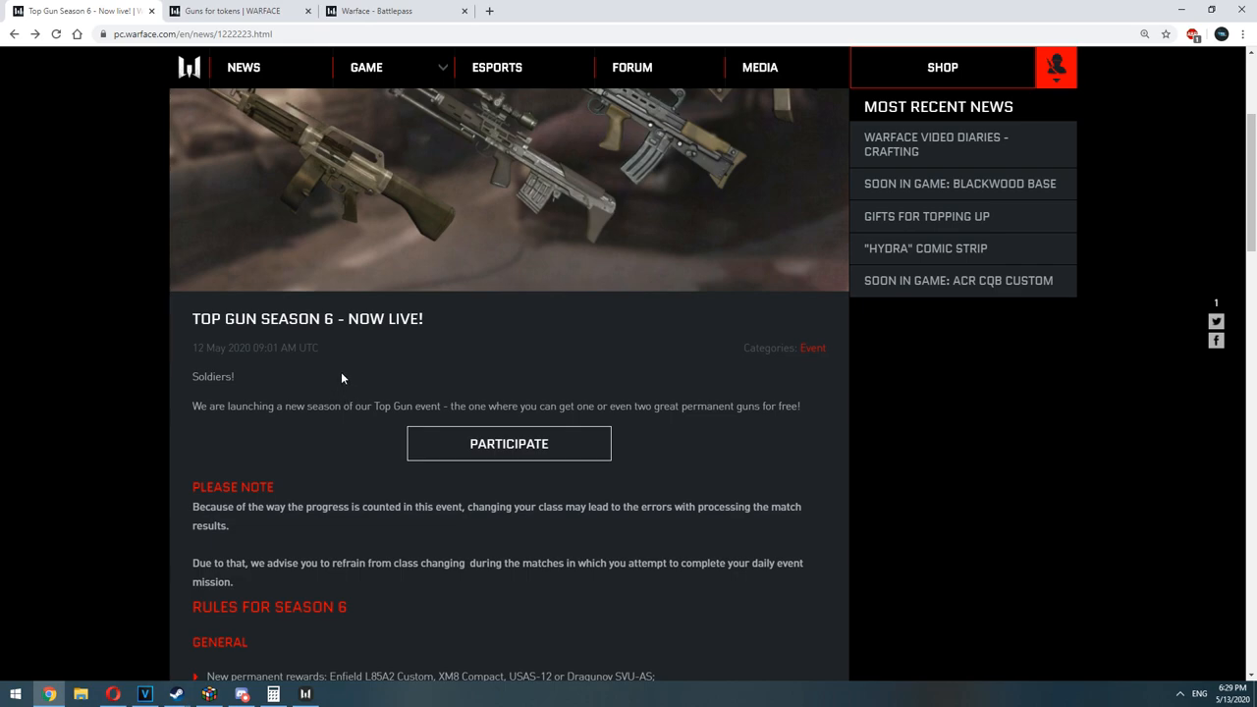
pyautogui.scroll(-3)
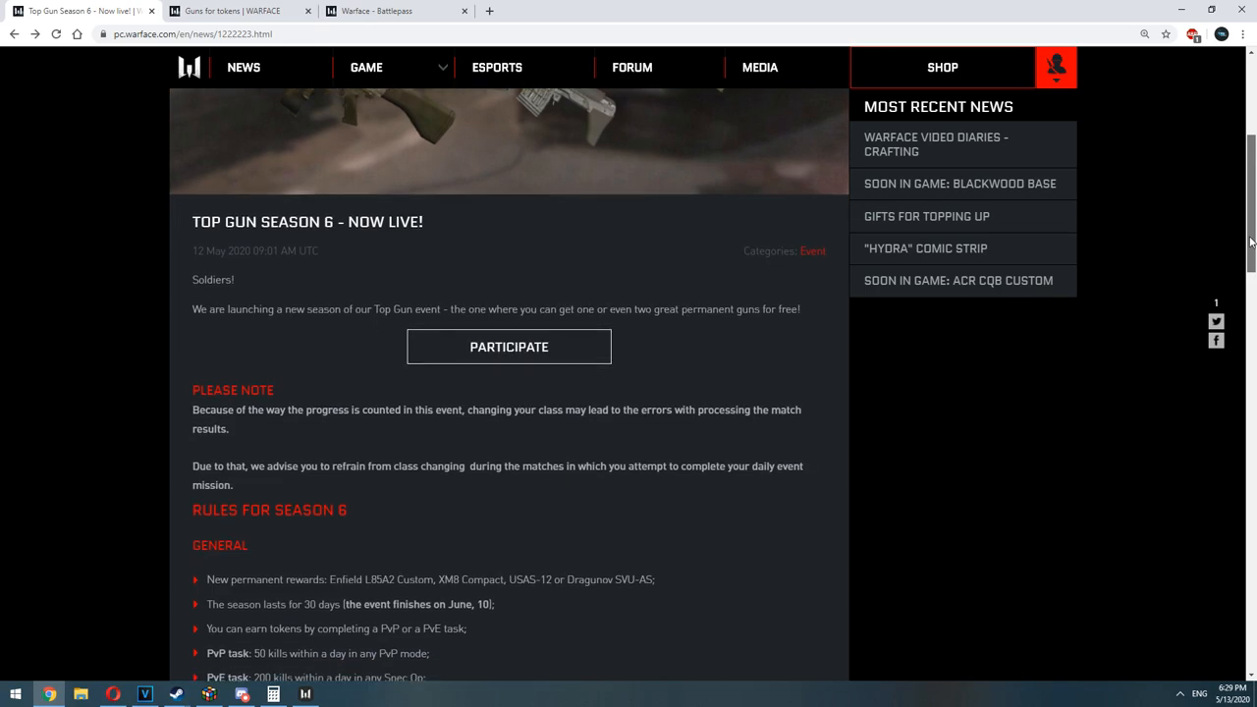
pyautogui.scroll(-3)
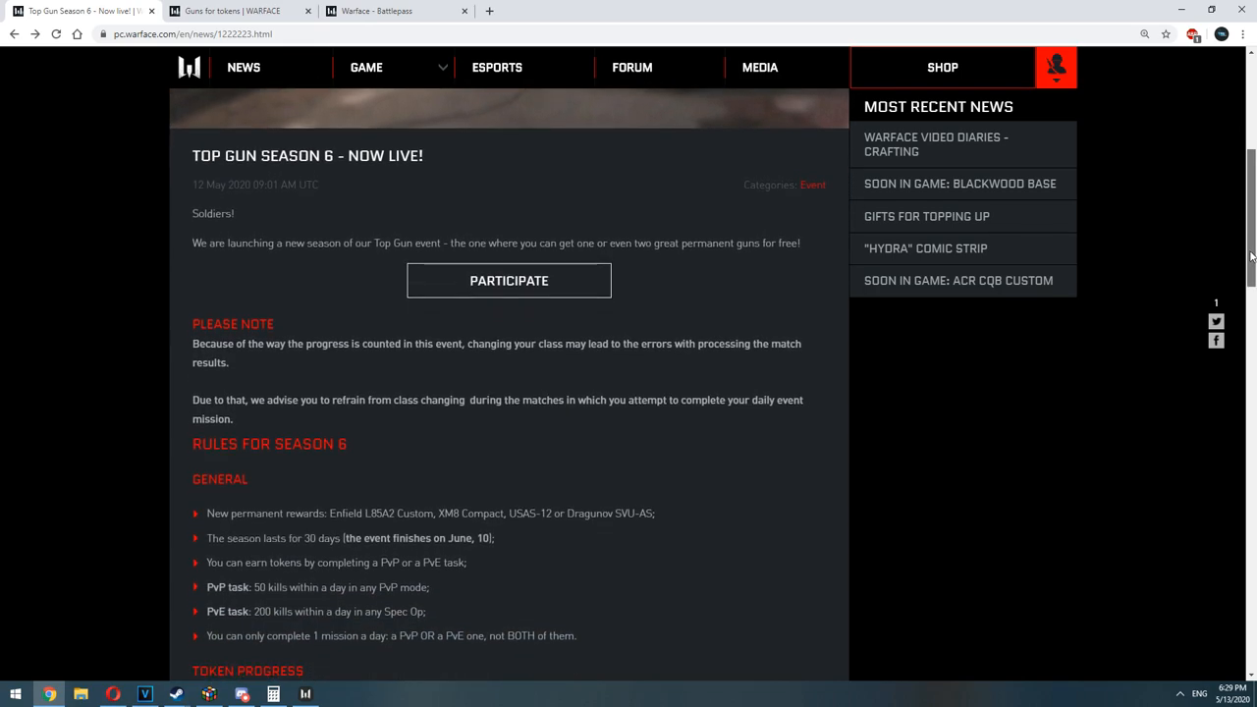
pyautogui.moveTo(479, 491)
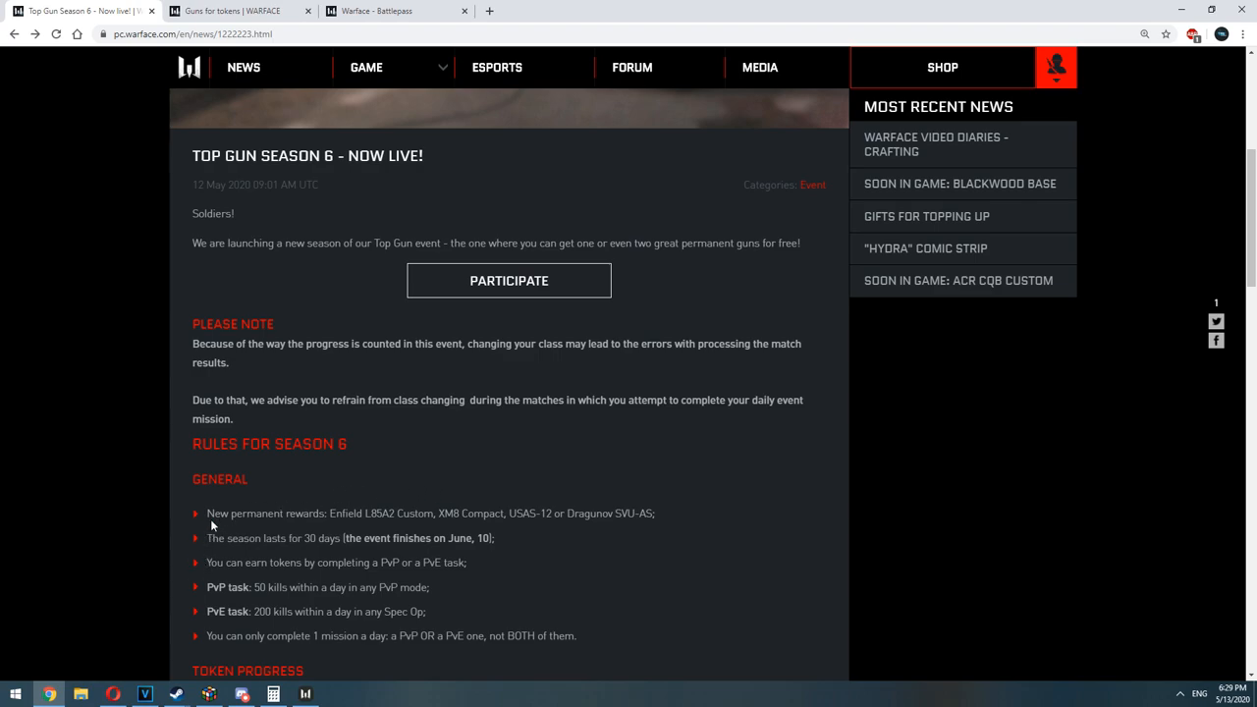
pyautogui.moveTo(509, 279)
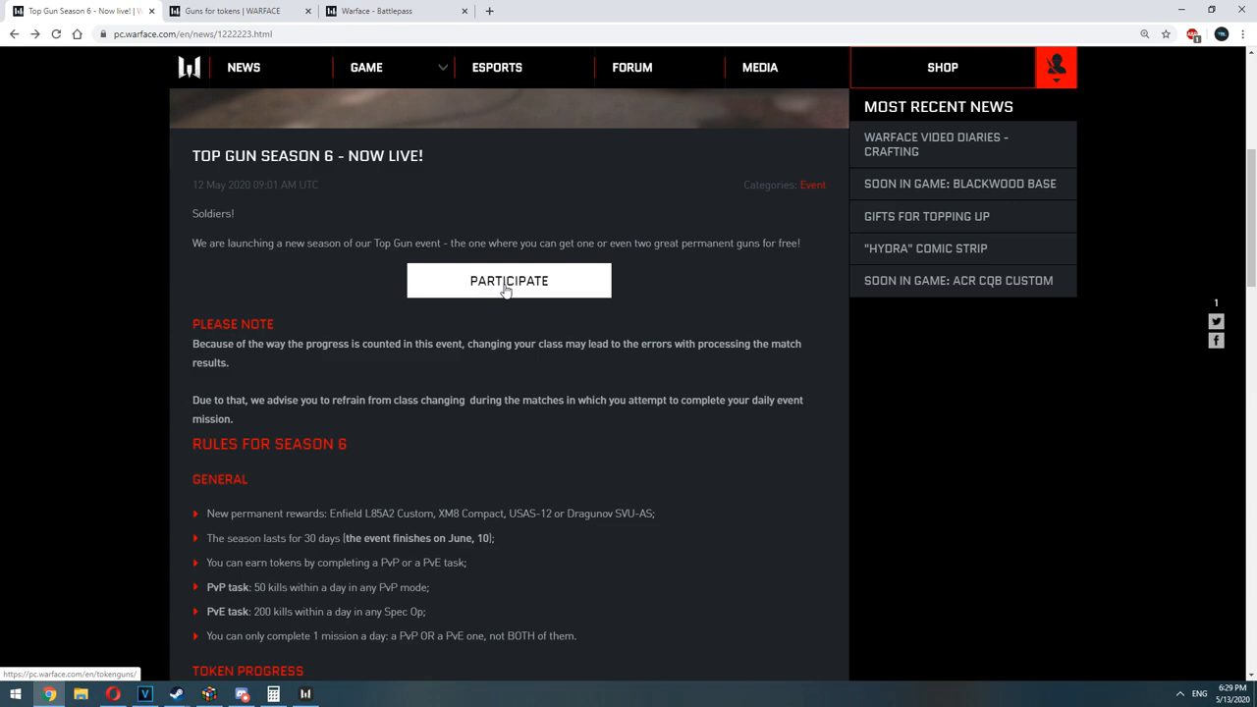
pyautogui.click(508, 279)
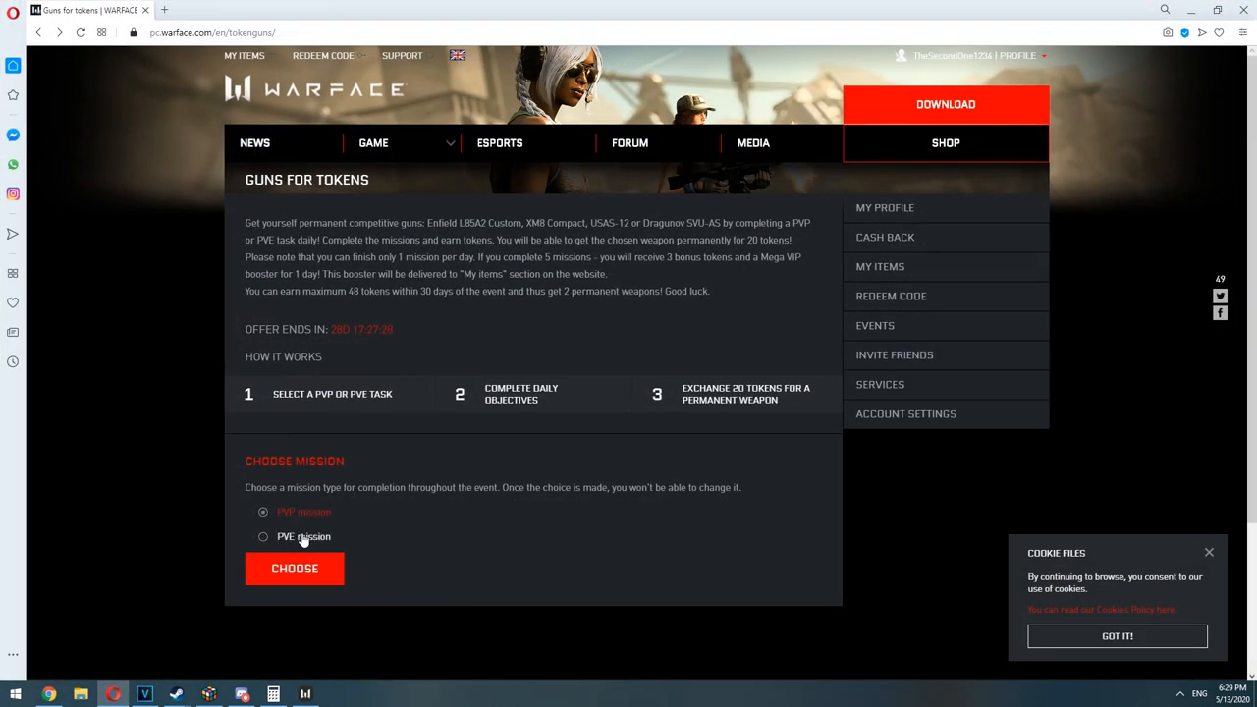
# - Choose the PvE mission type, highlight the PvP task requirement, and return to the news article
pyautogui.click(263, 536)
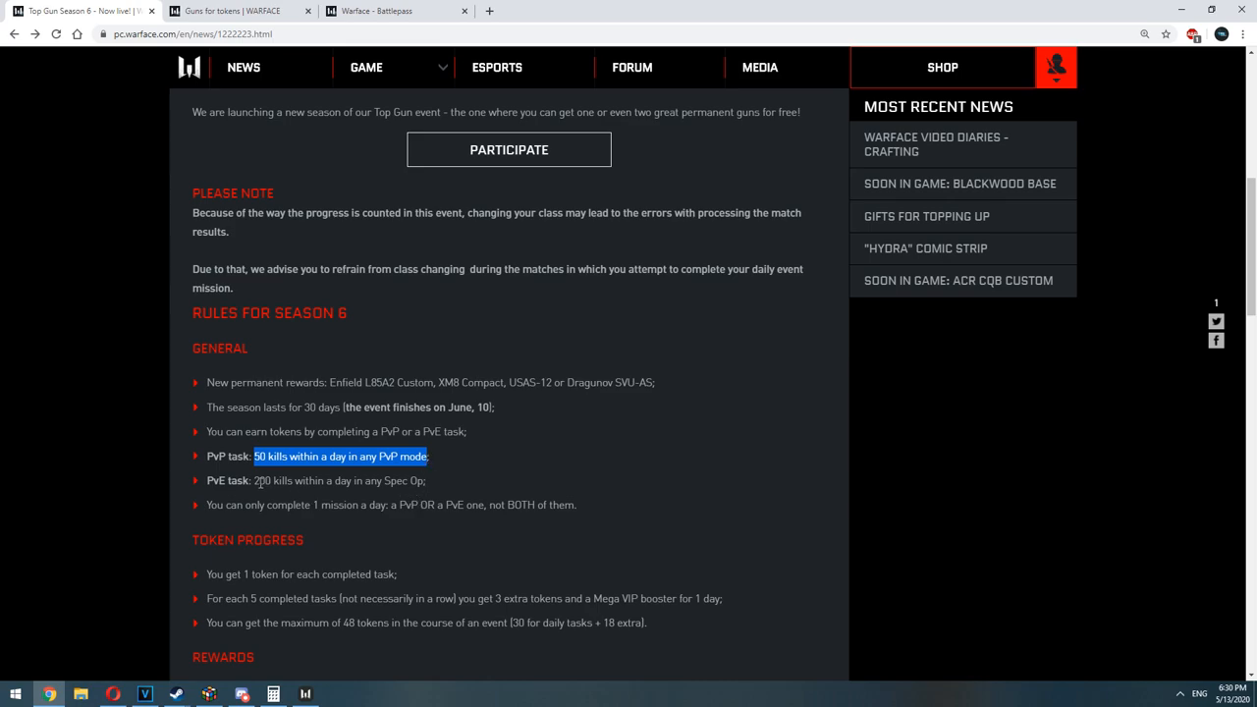
pyautogui.moveTo(253, 455); pyautogui.dragTo(393, 479)
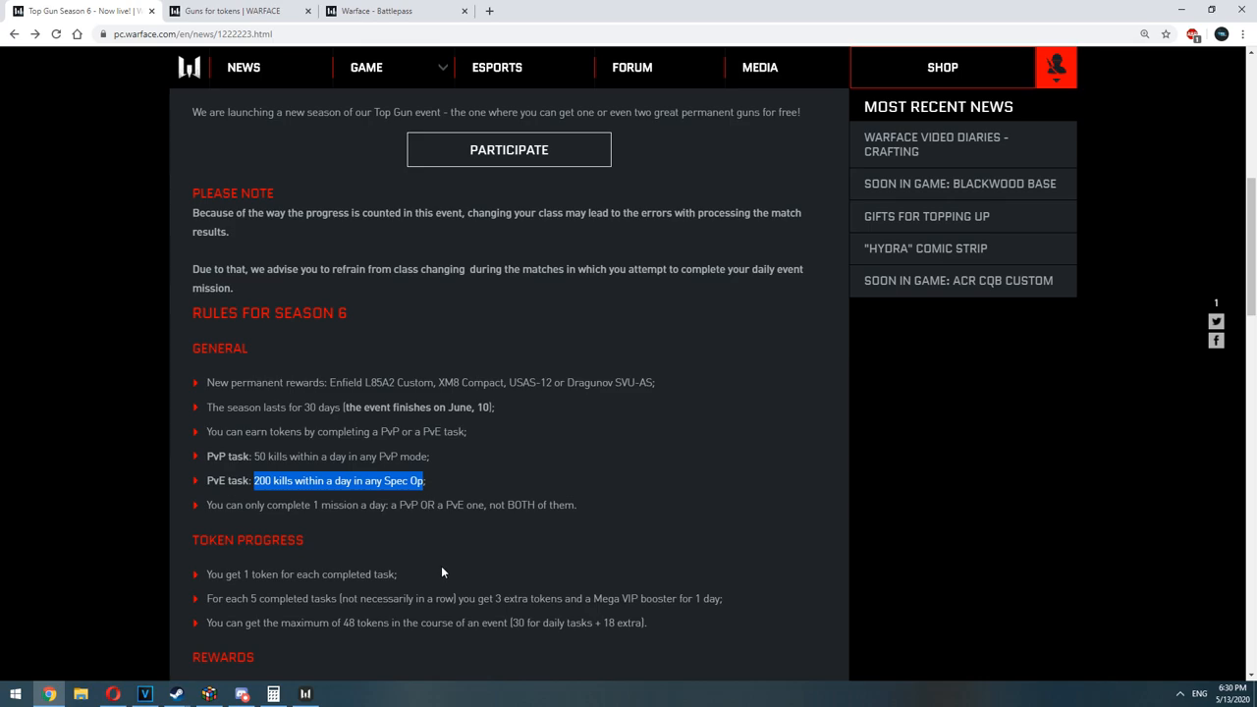
pyautogui.moveTo(193, 672)
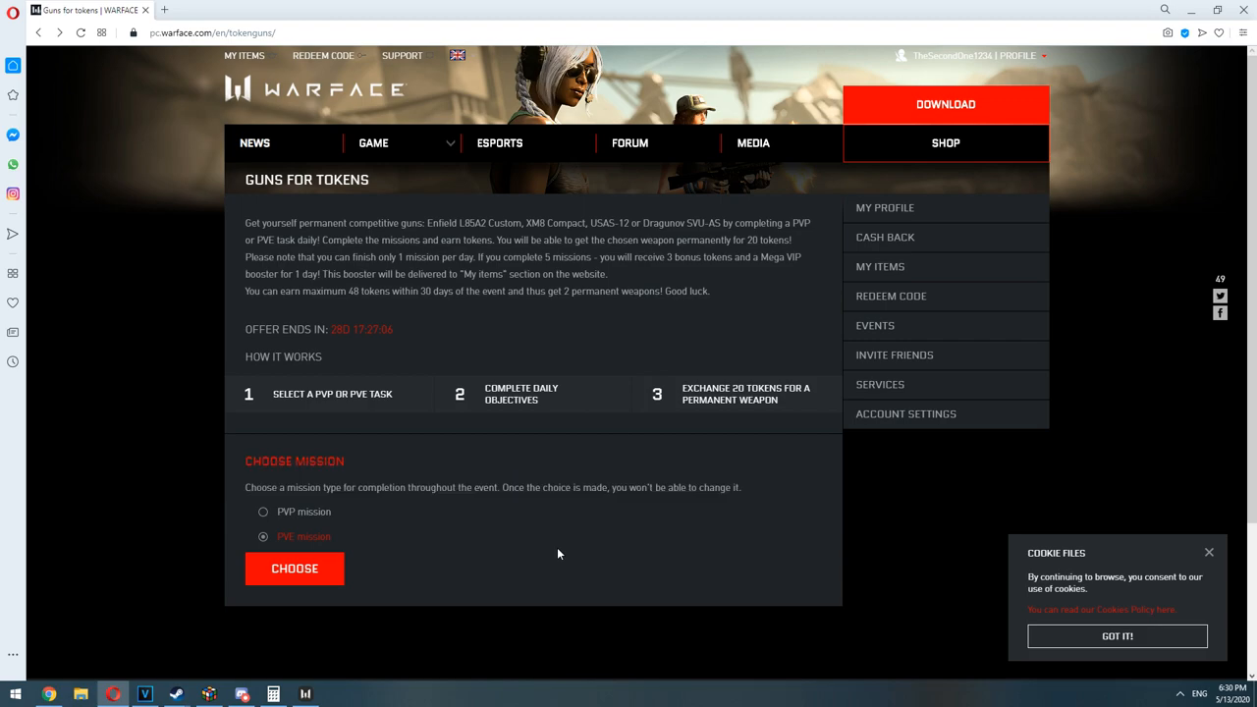
pyautogui.moveTo(149, 601)
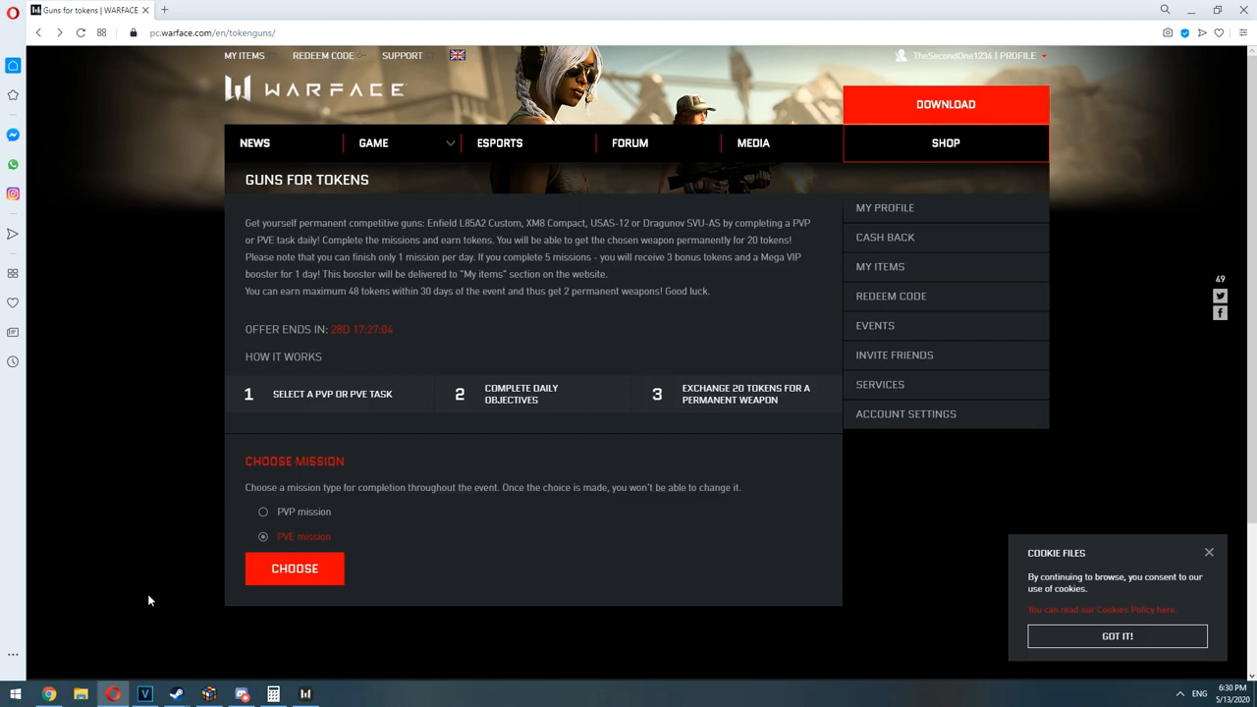
pyautogui.click(263, 510)
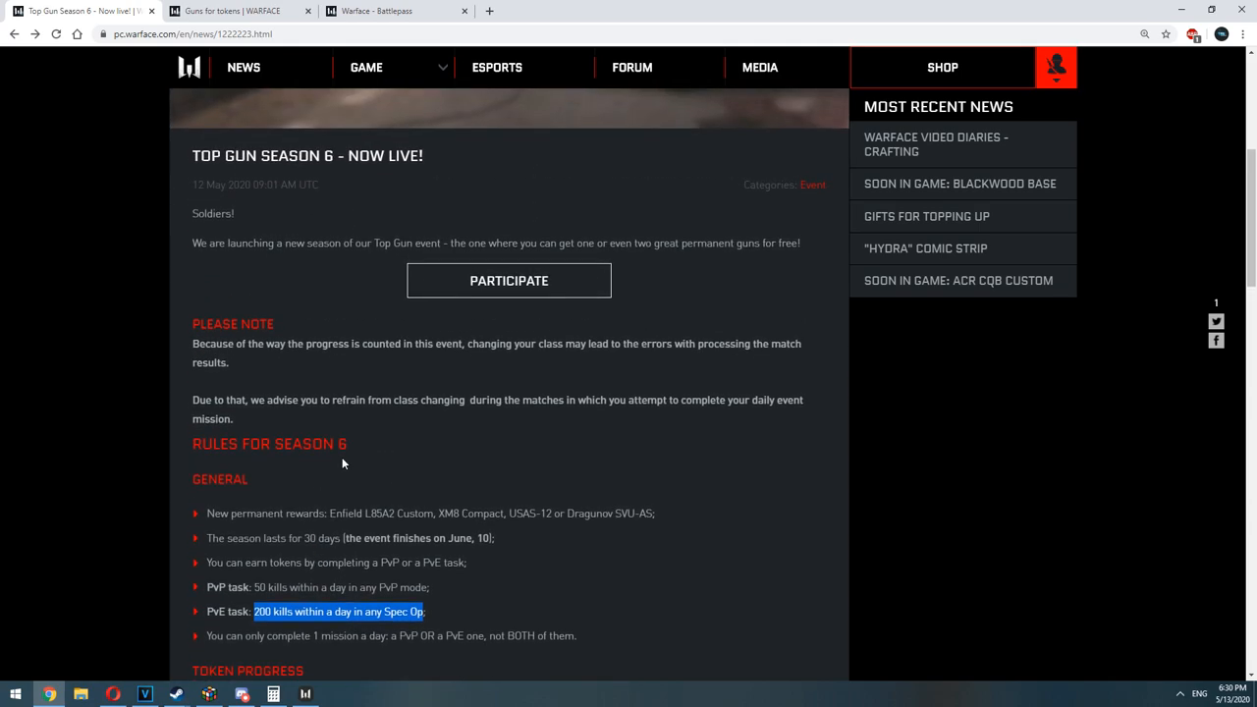
# - Highlight the warning that changing class causes match-processing errors, then clear it
pyautogui.doubleClick(483, 344)
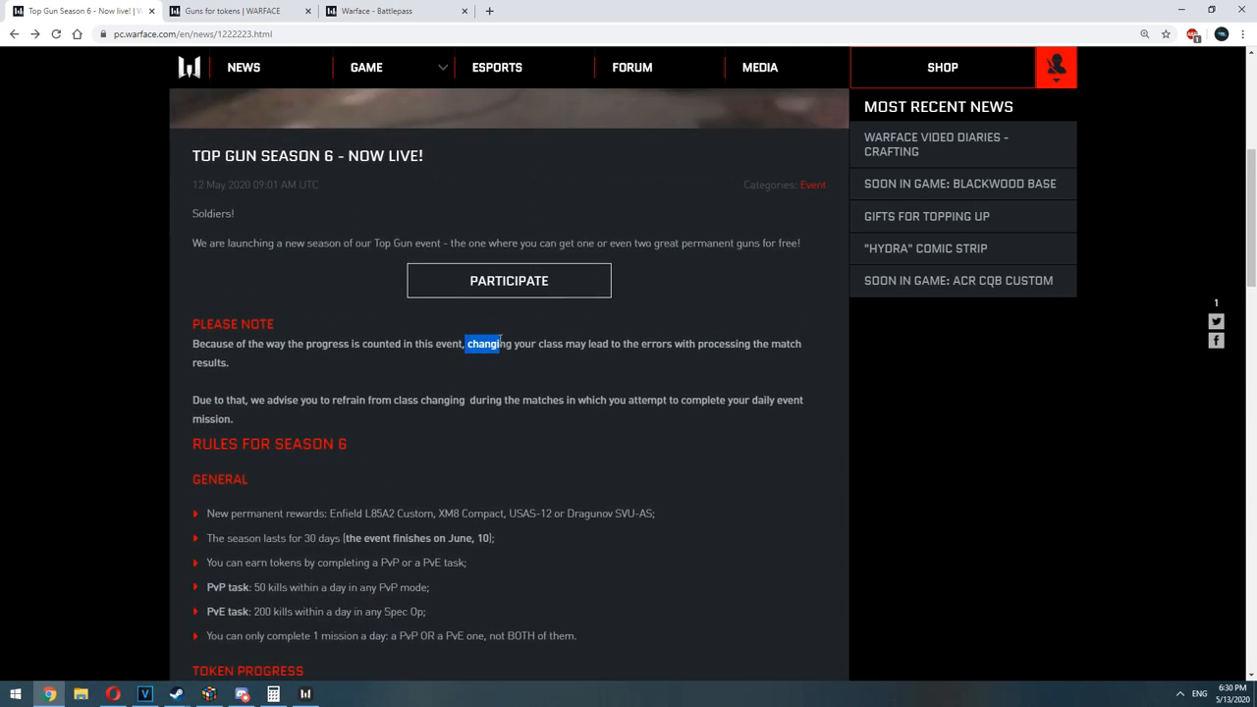
pyautogui.moveTo(468, 344); pyautogui.dragTo(747, 343)
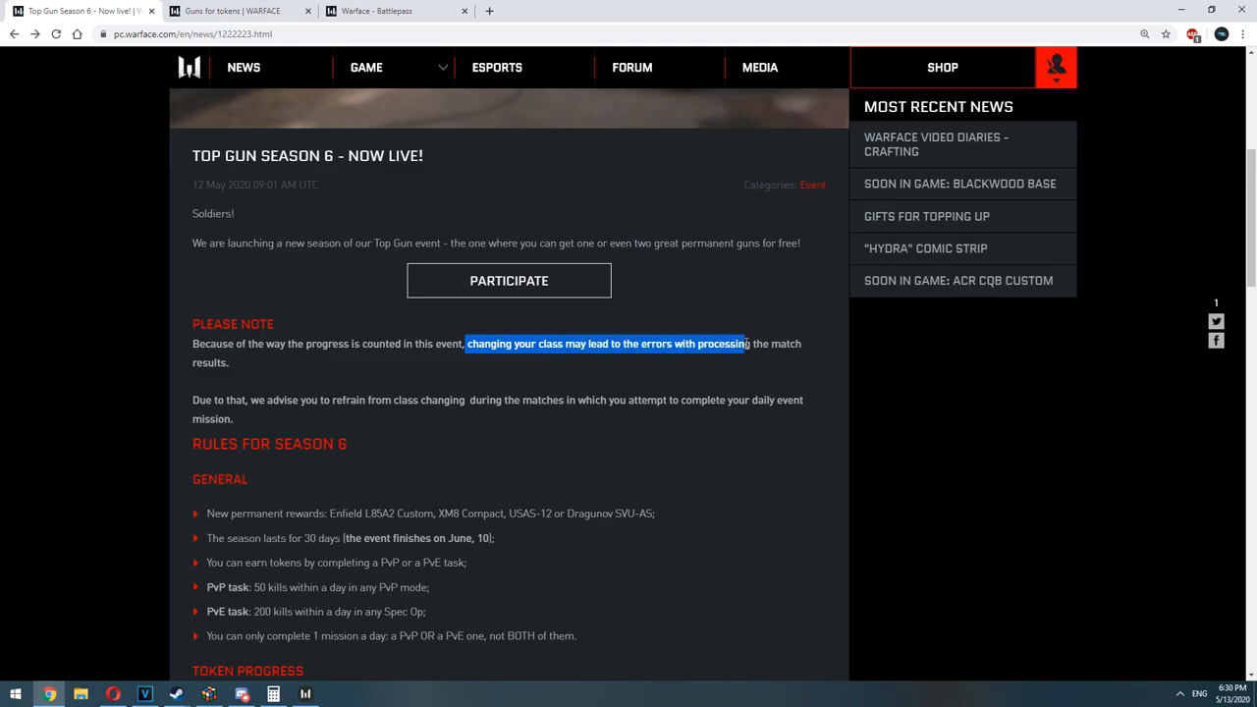
pyautogui.moveTo(746, 344); pyautogui.dragTo(228, 361)
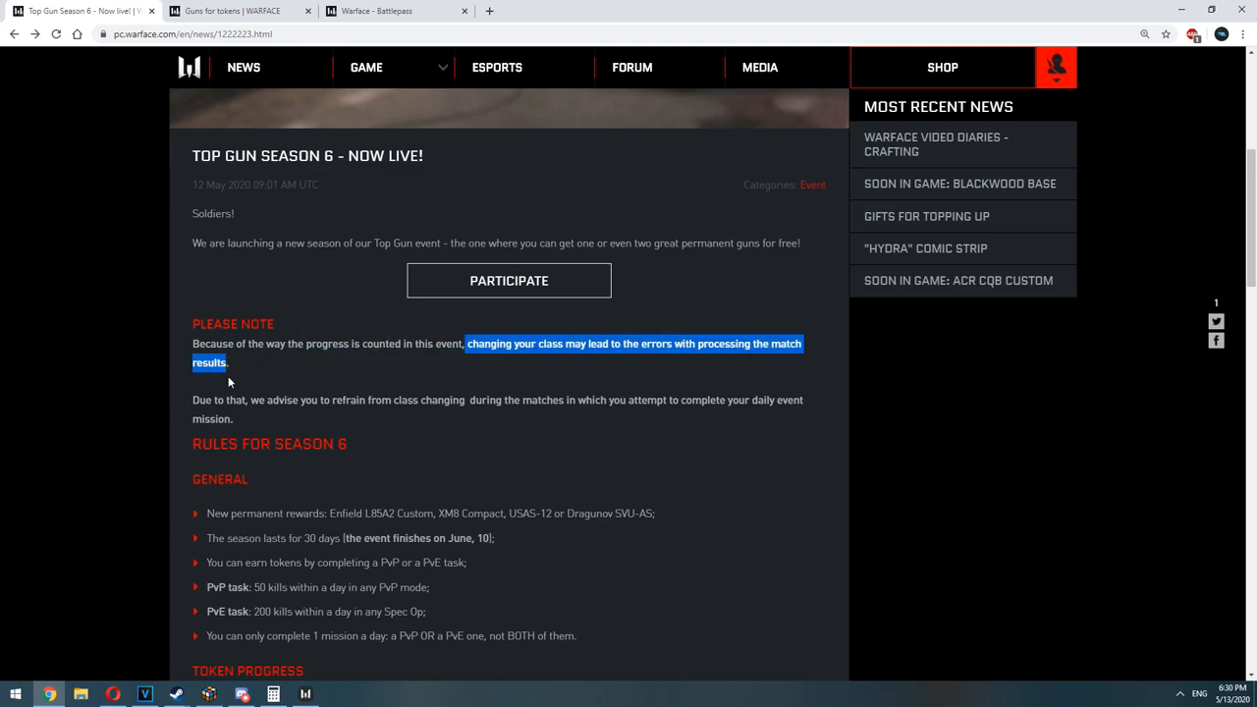
pyautogui.moveTo(345, 424)
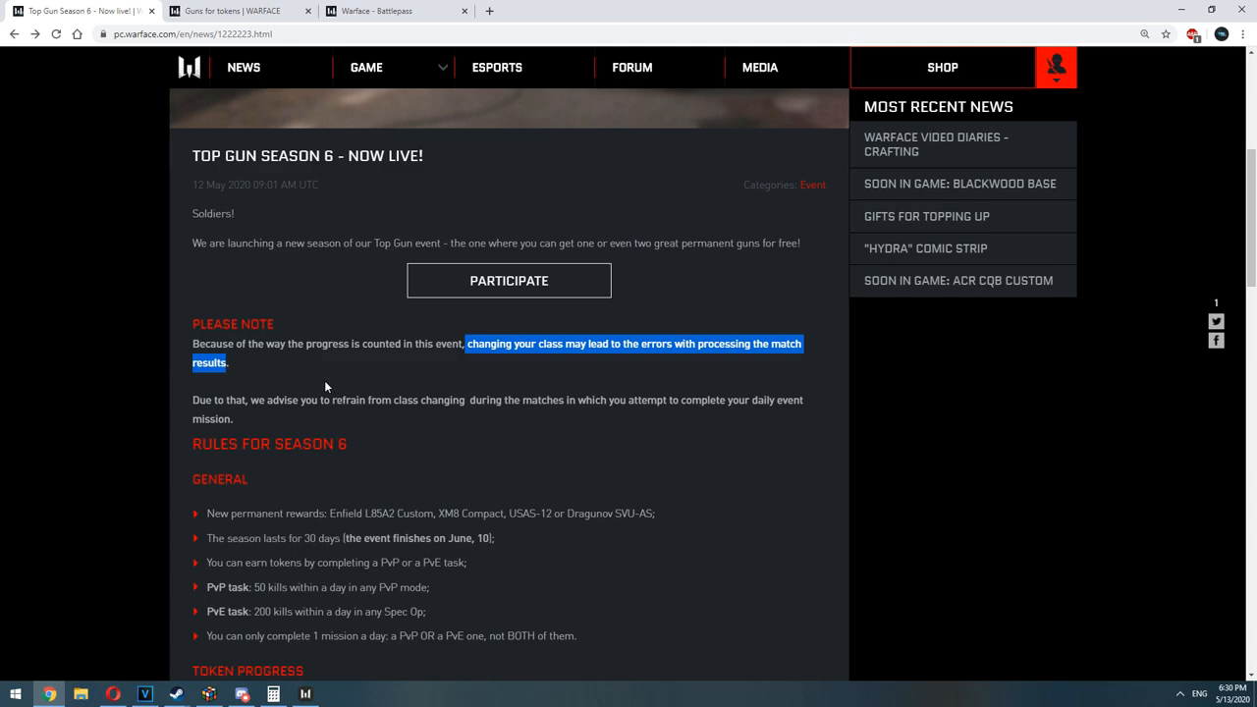
pyautogui.click(326, 385)
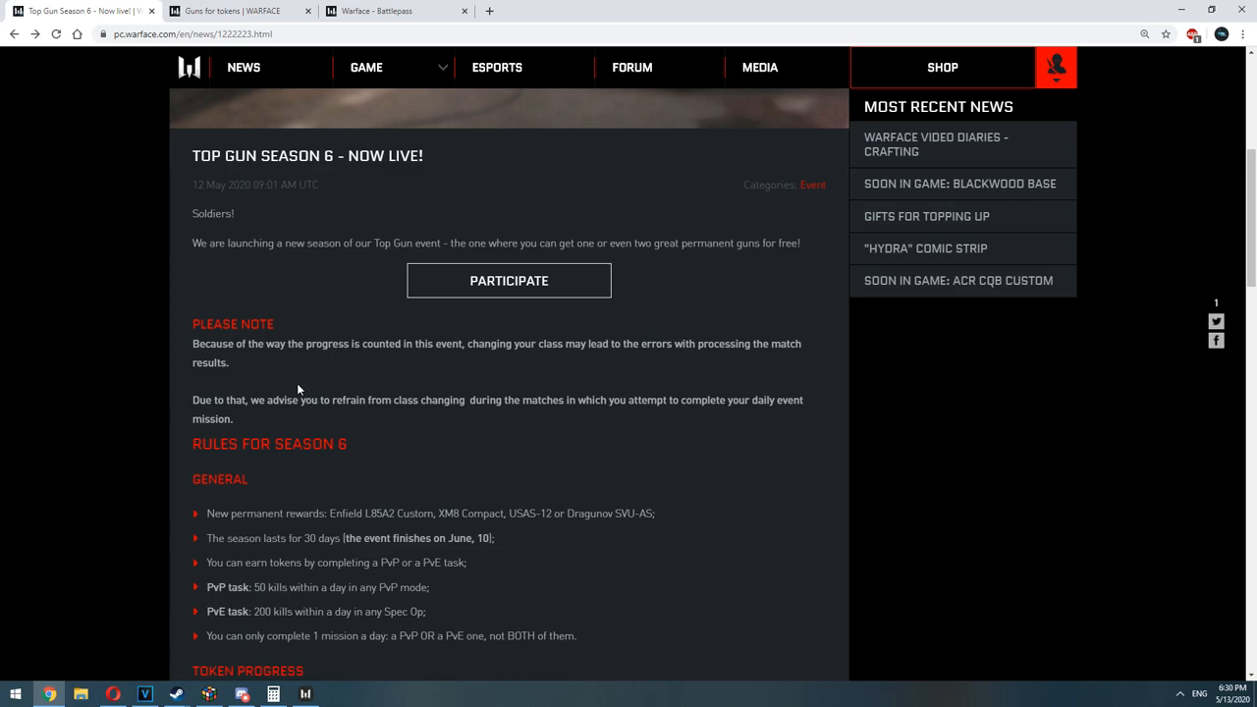
# - Highlight the advice against switching classes through the daily event mission sentence
pyautogui.doubleClick(275, 401)
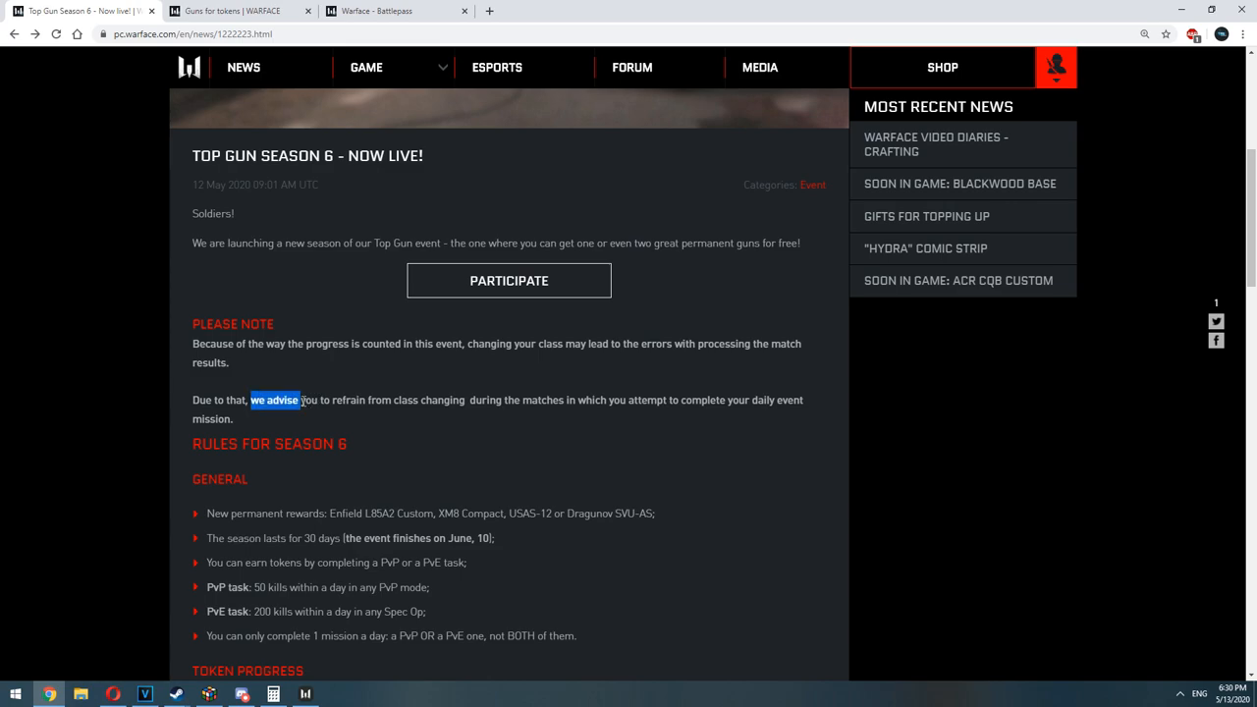
pyautogui.moveTo(298, 401); pyautogui.dragTo(538, 401)
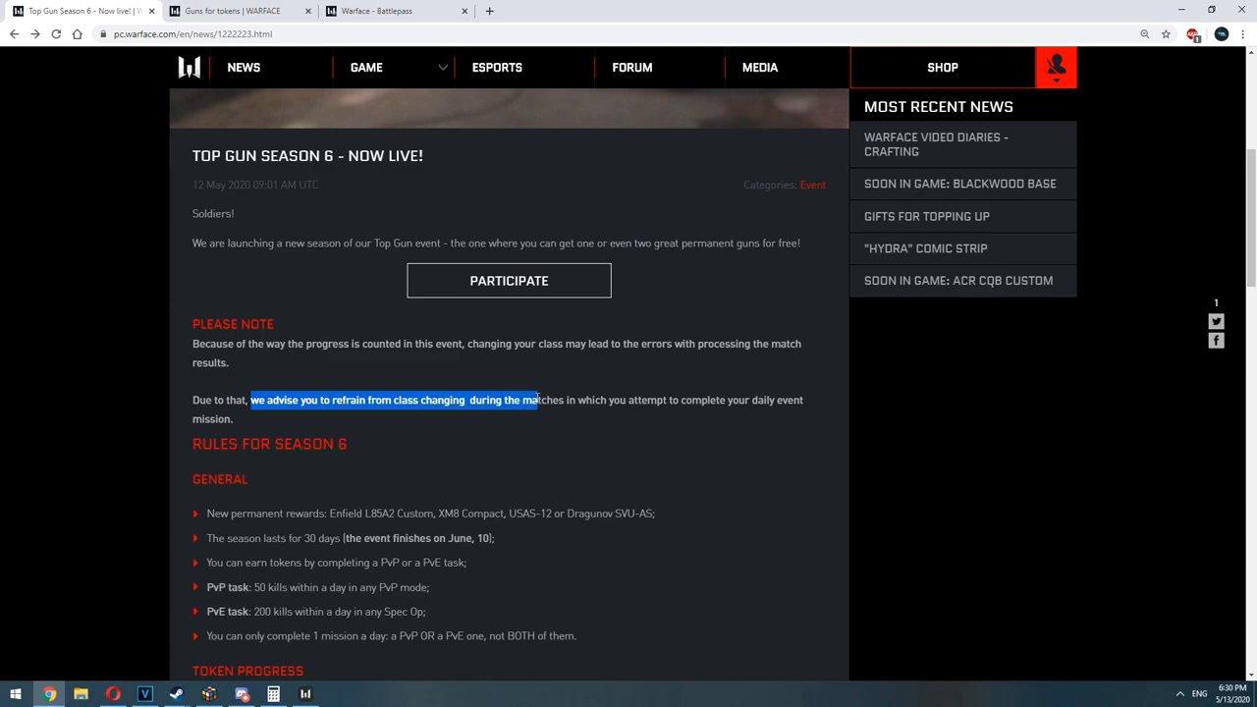
pyautogui.moveTo(538, 401); pyautogui.dragTo(801, 400)
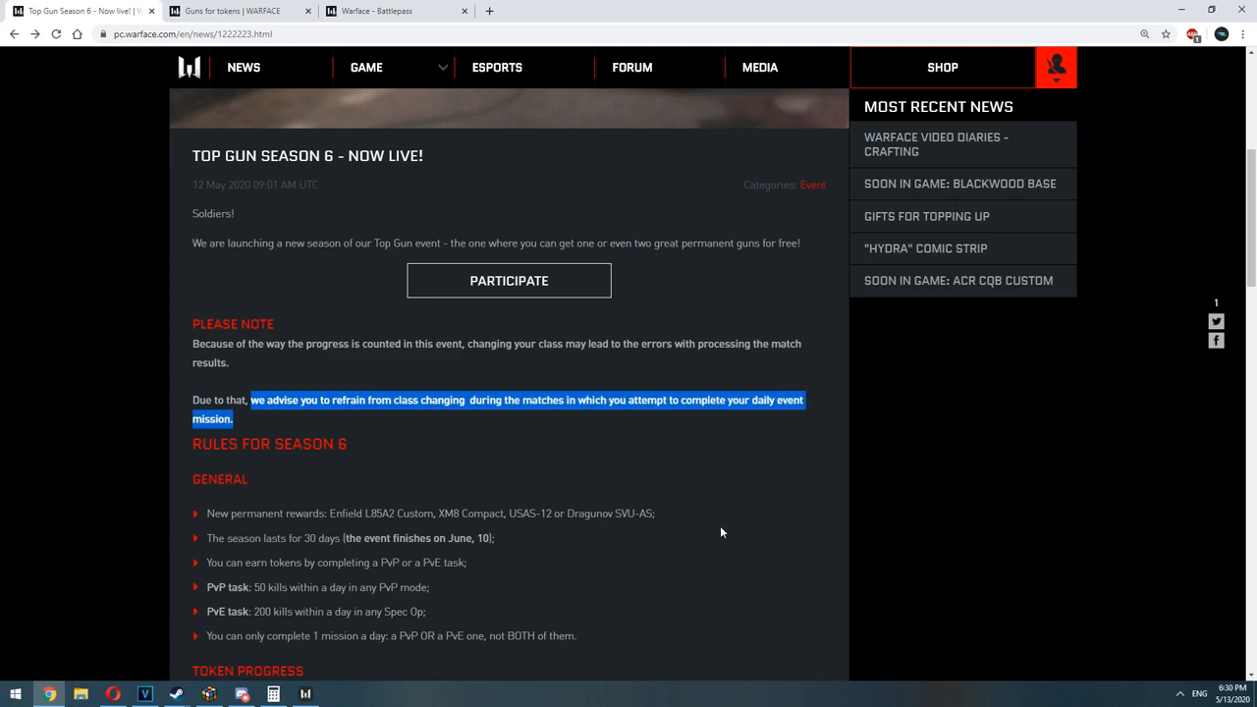
pyautogui.click(612, 599)
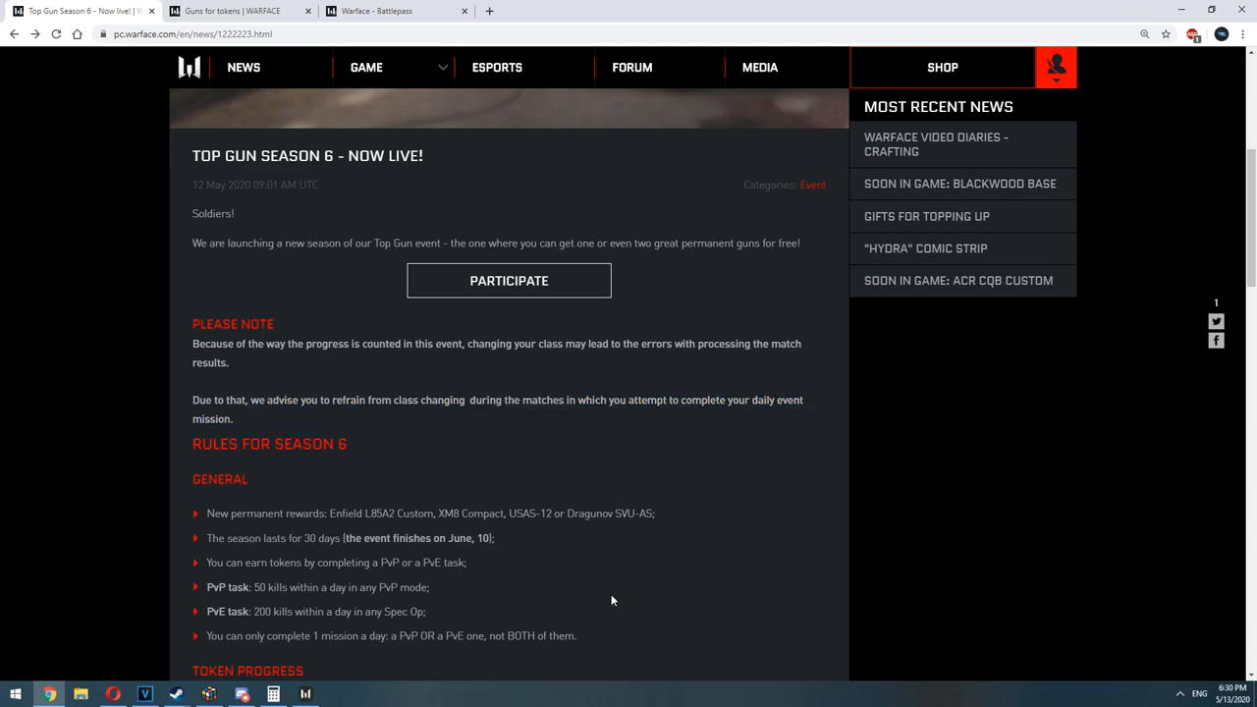
# - Scroll to Token Progress and highlight the 3 extra tokens and Mega VIP booster reward
pyautogui.scroll(-3)
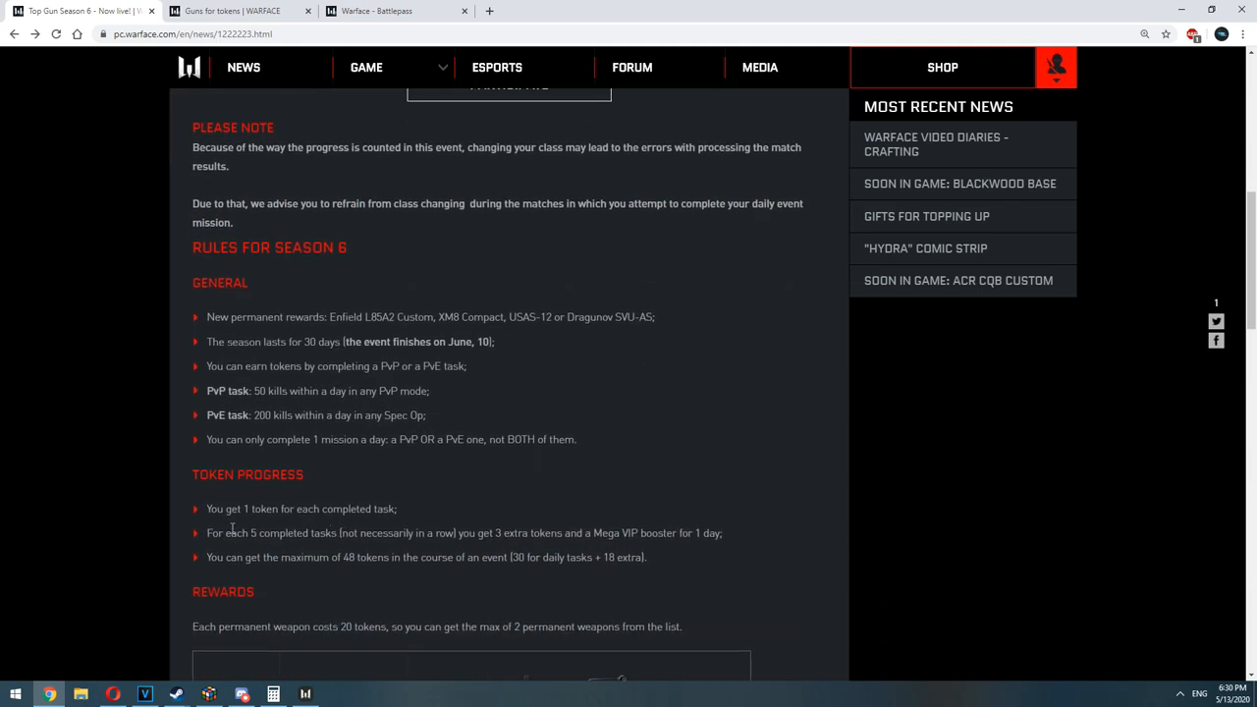
pyautogui.scroll(-3)
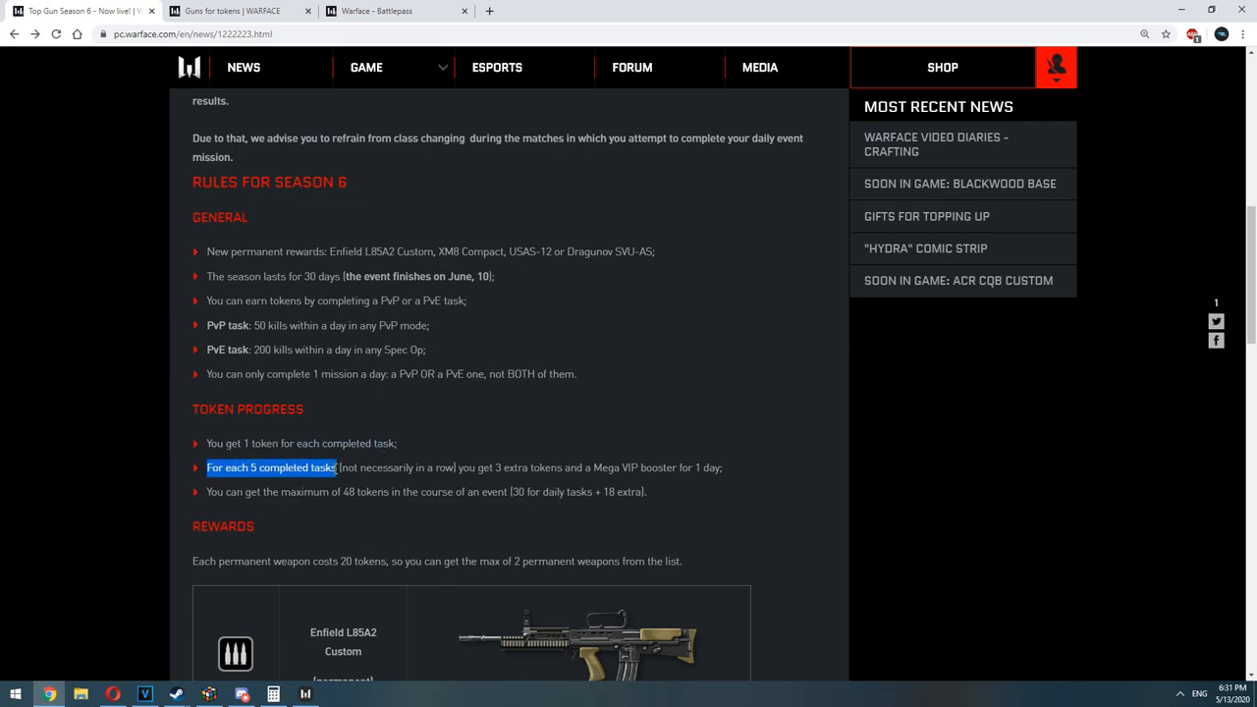
pyautogui.click(459, 471)
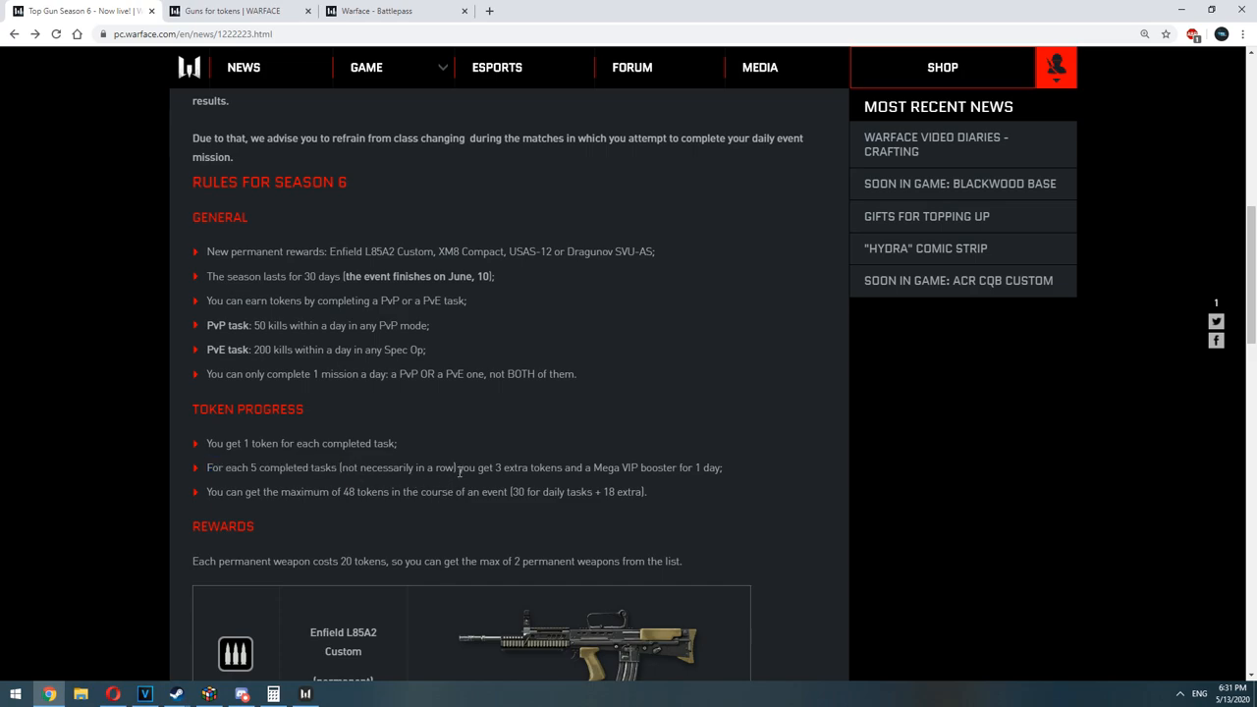
pyautogui.moveTo(459, 467); pyautogui.dragTo(723, 467)
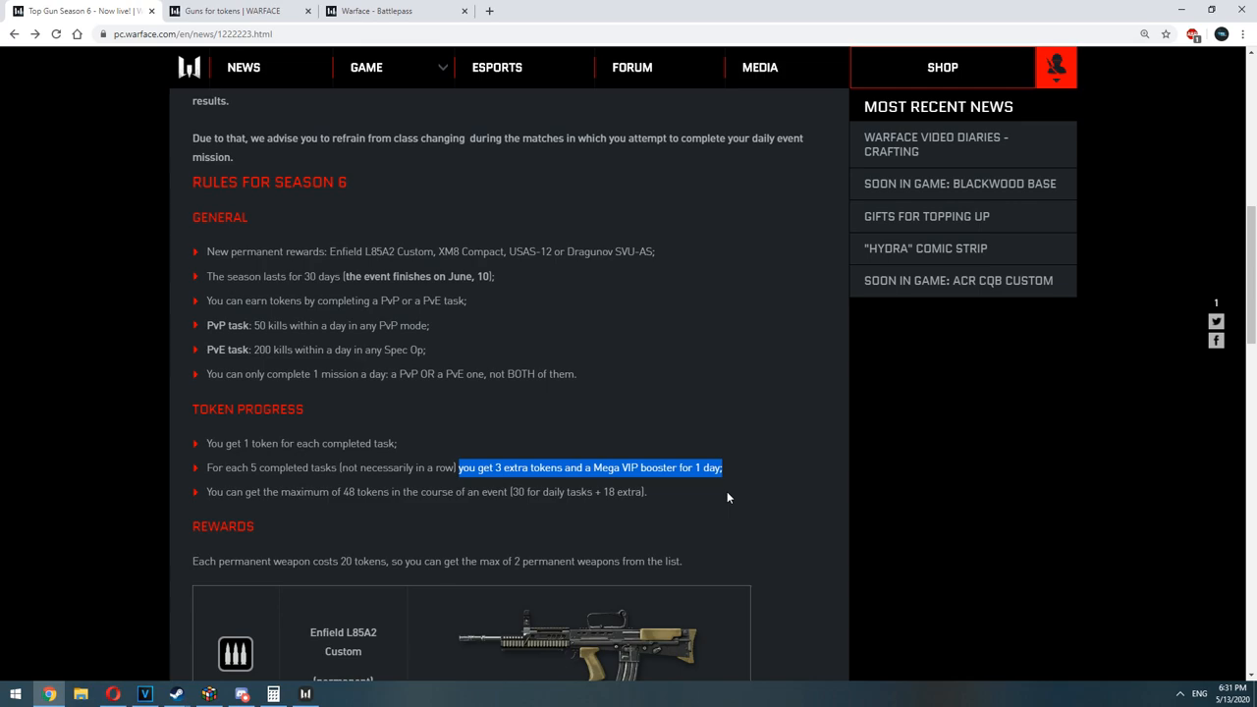
# - Scroll through the Rewards weapon list down to the end of the article
pyautogui.scroll(-3)
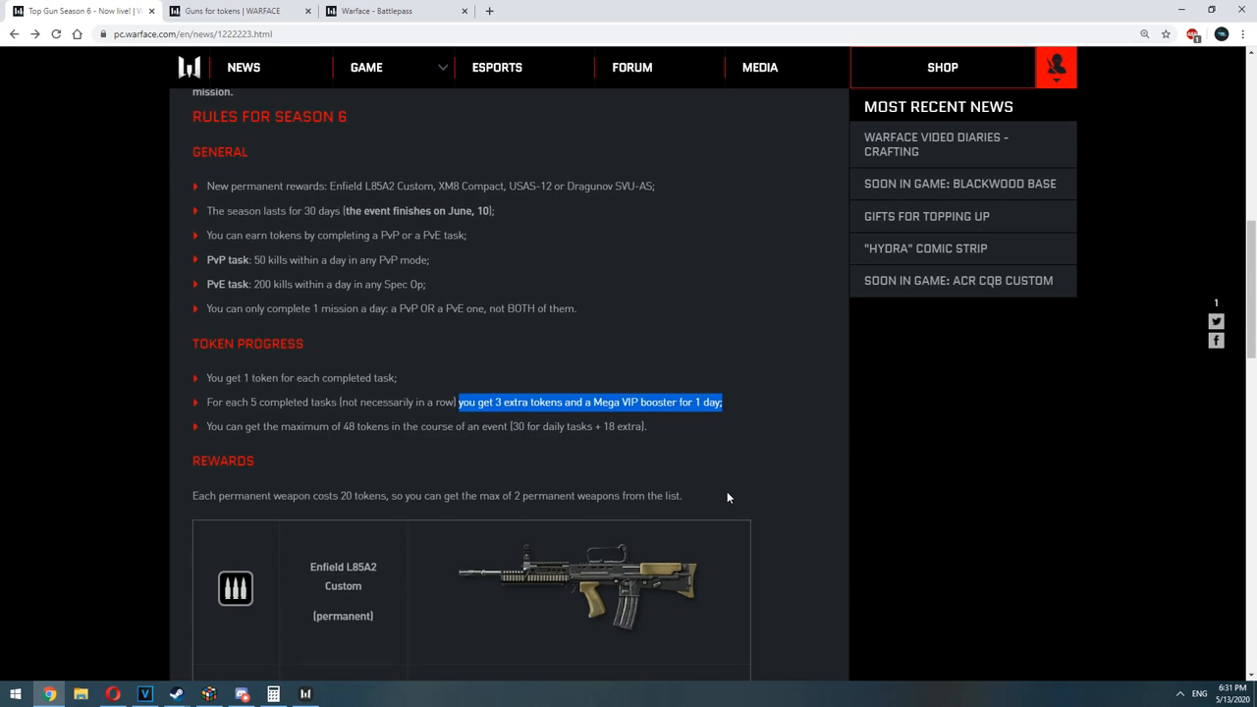
pyautogui.moveTo(605, 444)
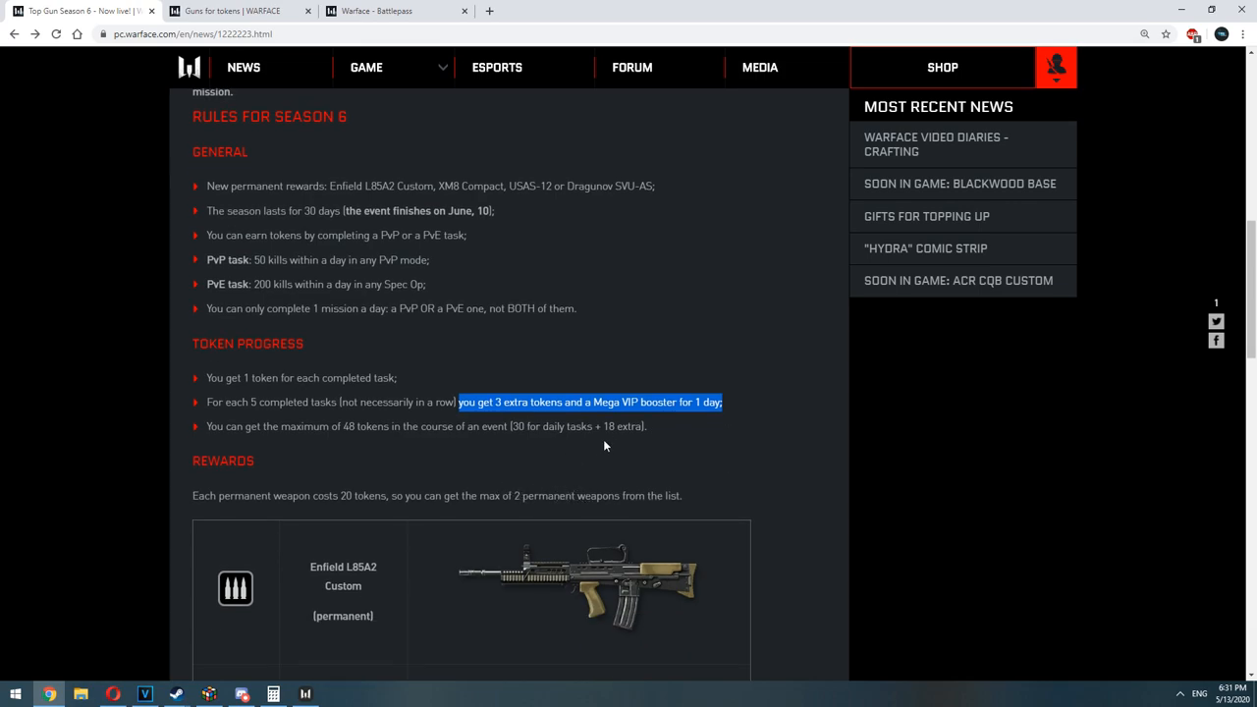
pyautogui.moveTo(405, 487)
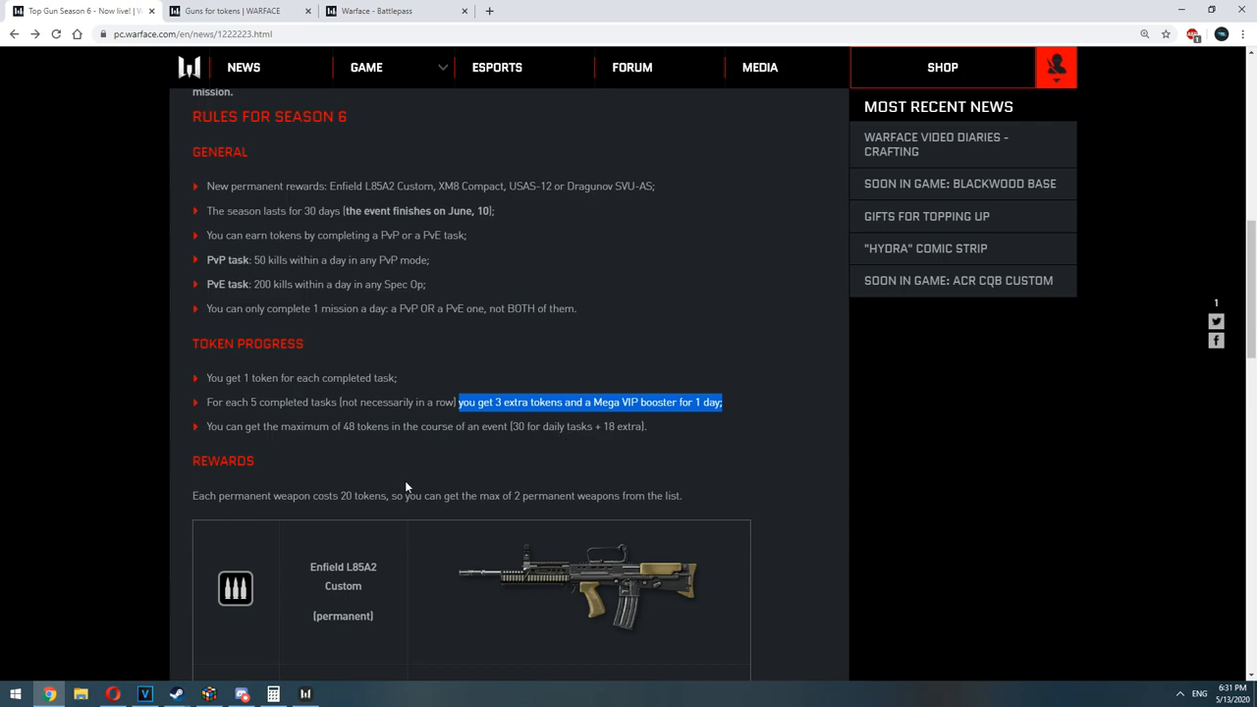
pyautogui.scroll(-3)
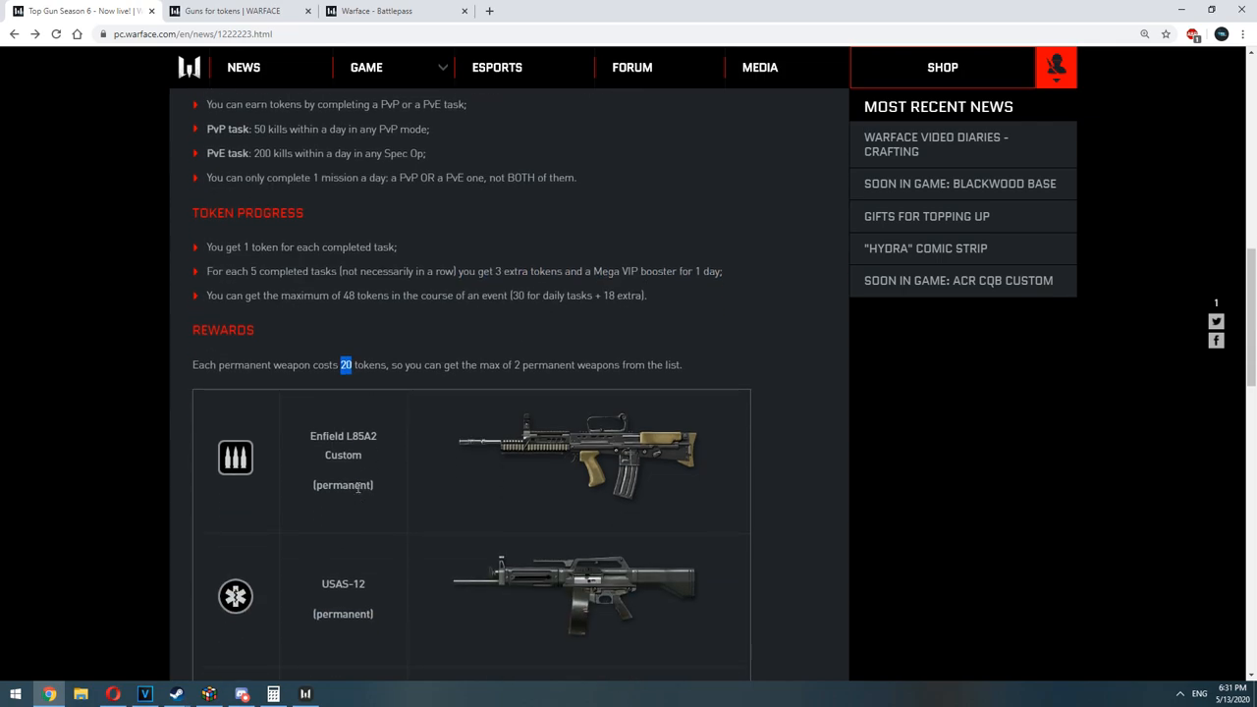
pyautogui.moveTo(672, 362)
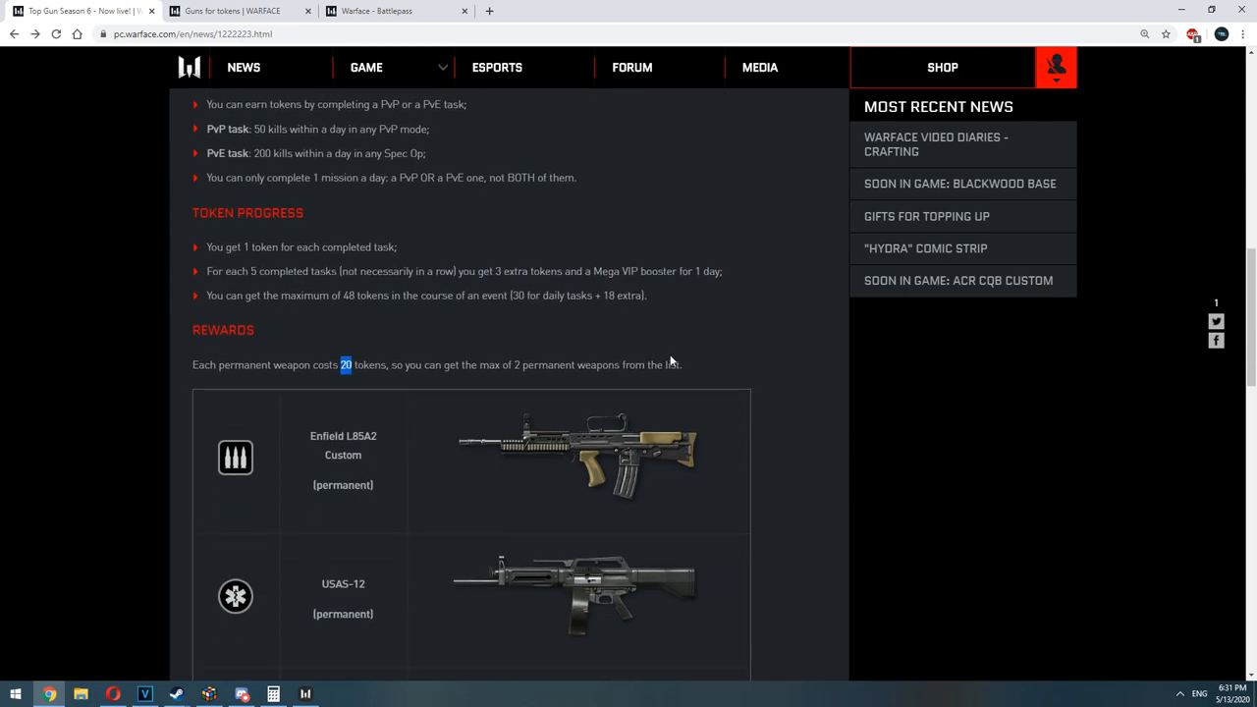
pyautogui.scroll(-3)
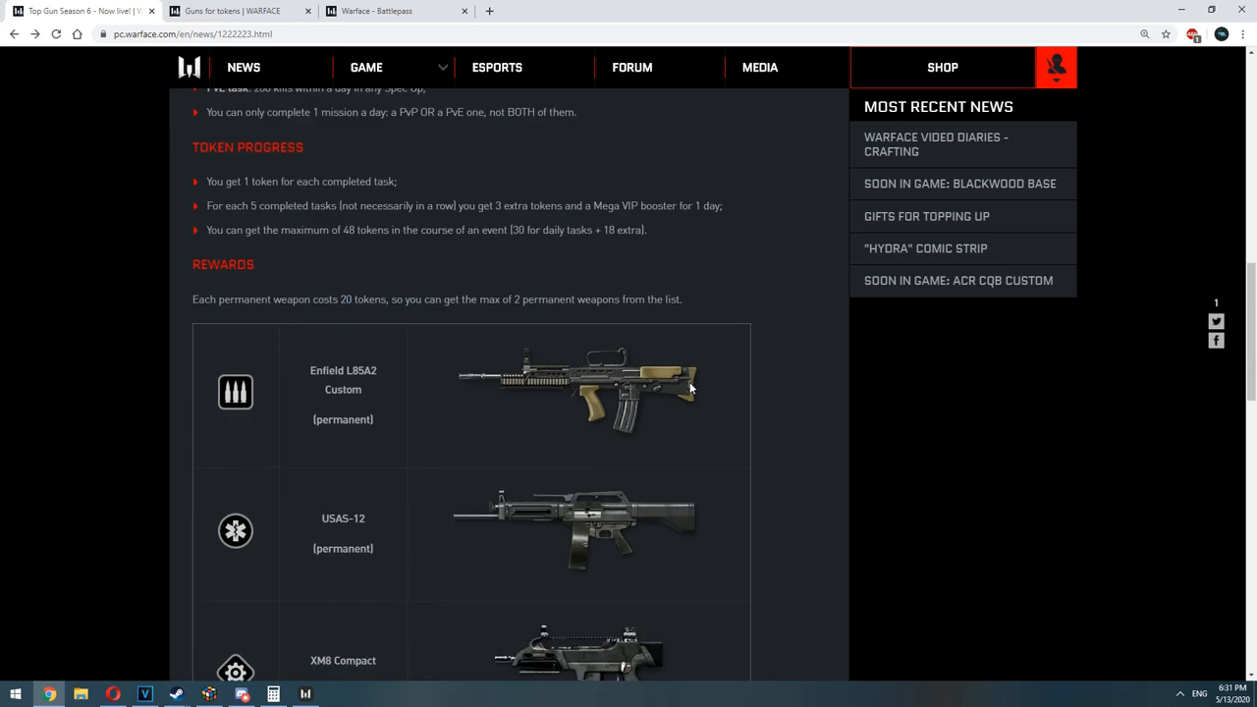
pyautogui.scroll(-3)
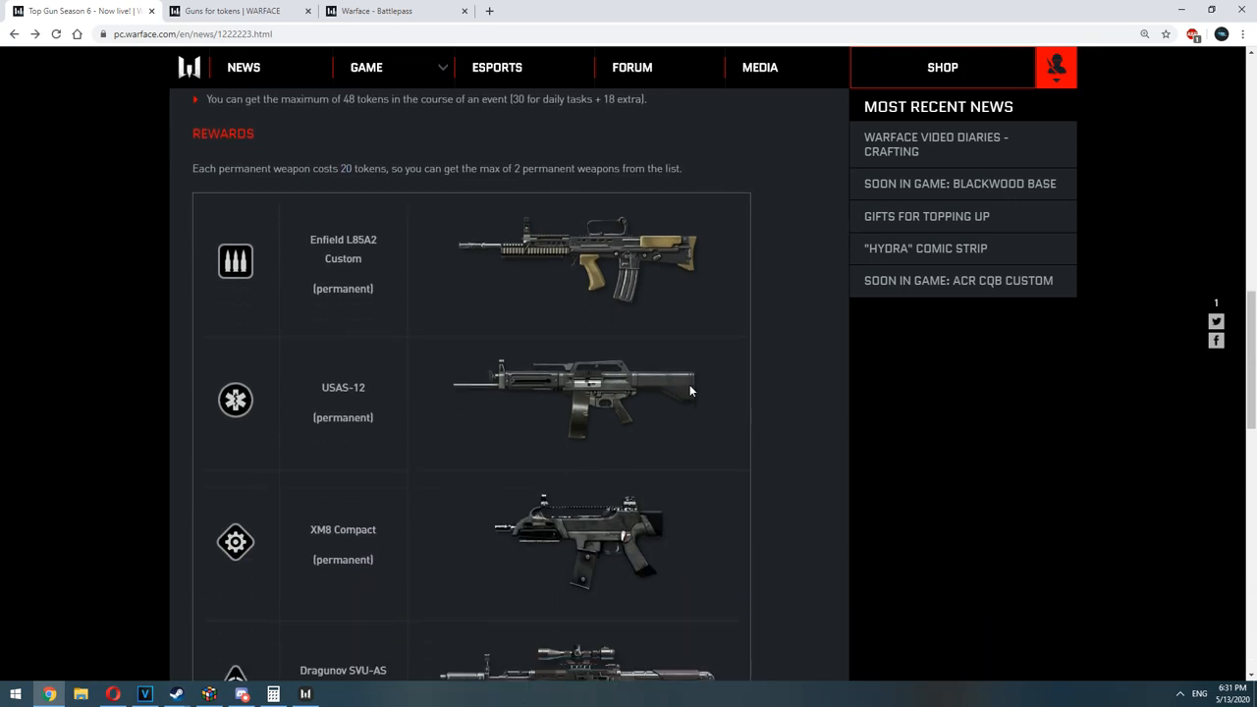
pyautogui.scroll(-3)
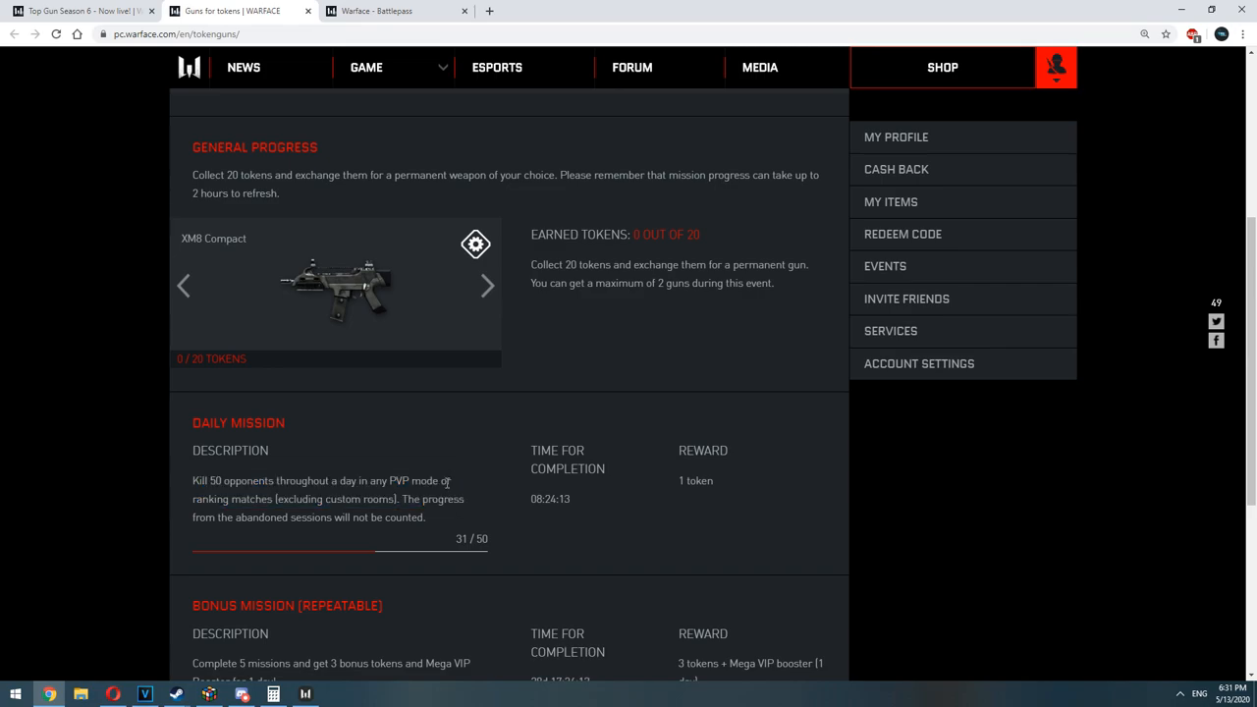
# - Bring the General Progress carousel into view and step back to the Enfield L85A2 Custom
pyautogui.scroll(-3)
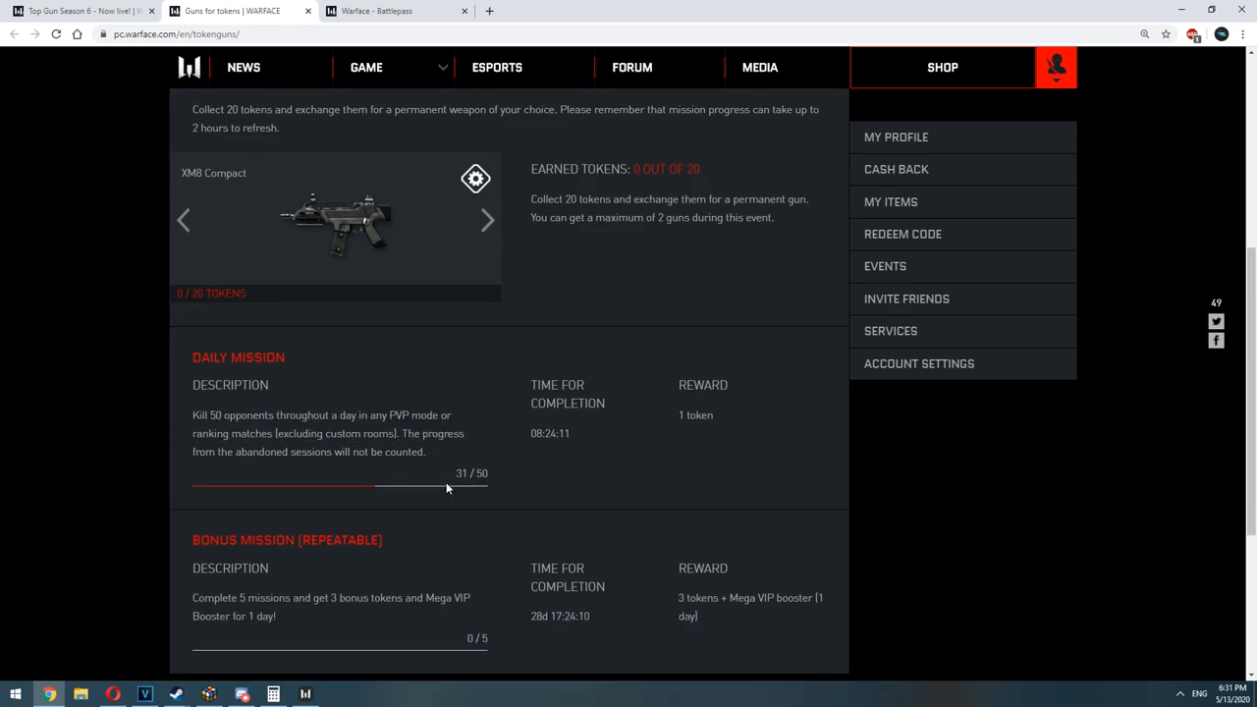
pyautogui.moveTo(430, 407)
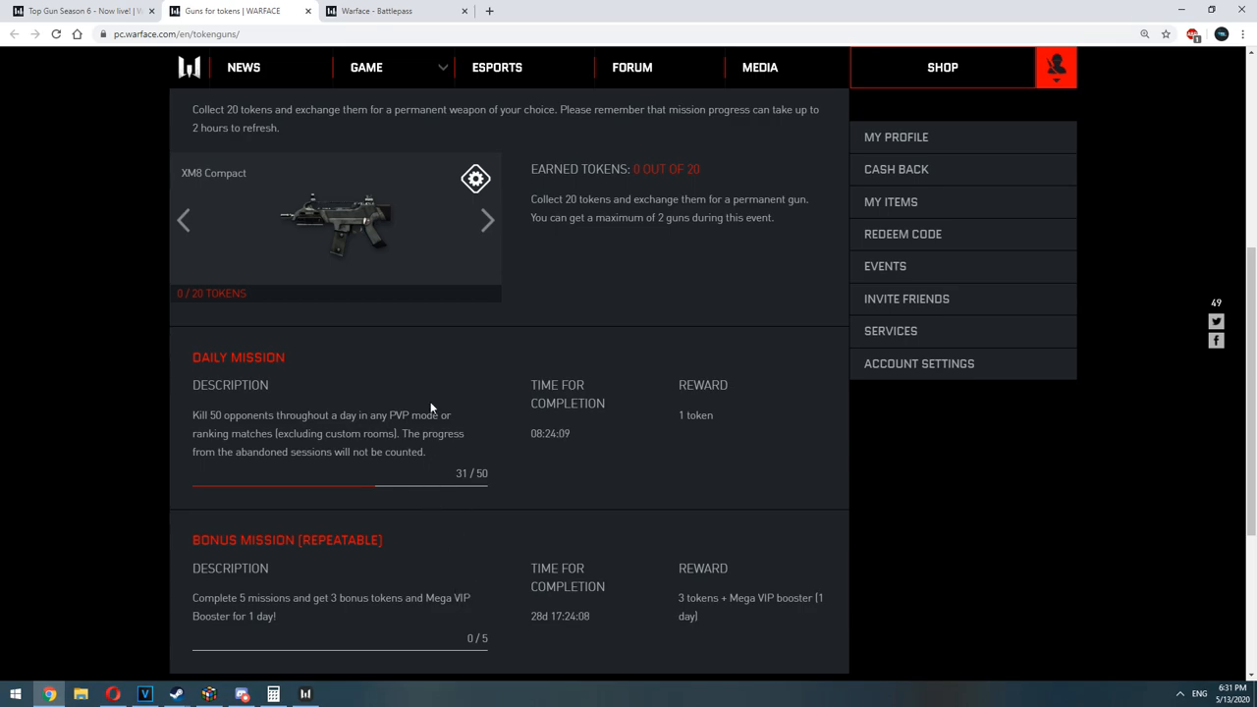
pyautogui.scroll(3)
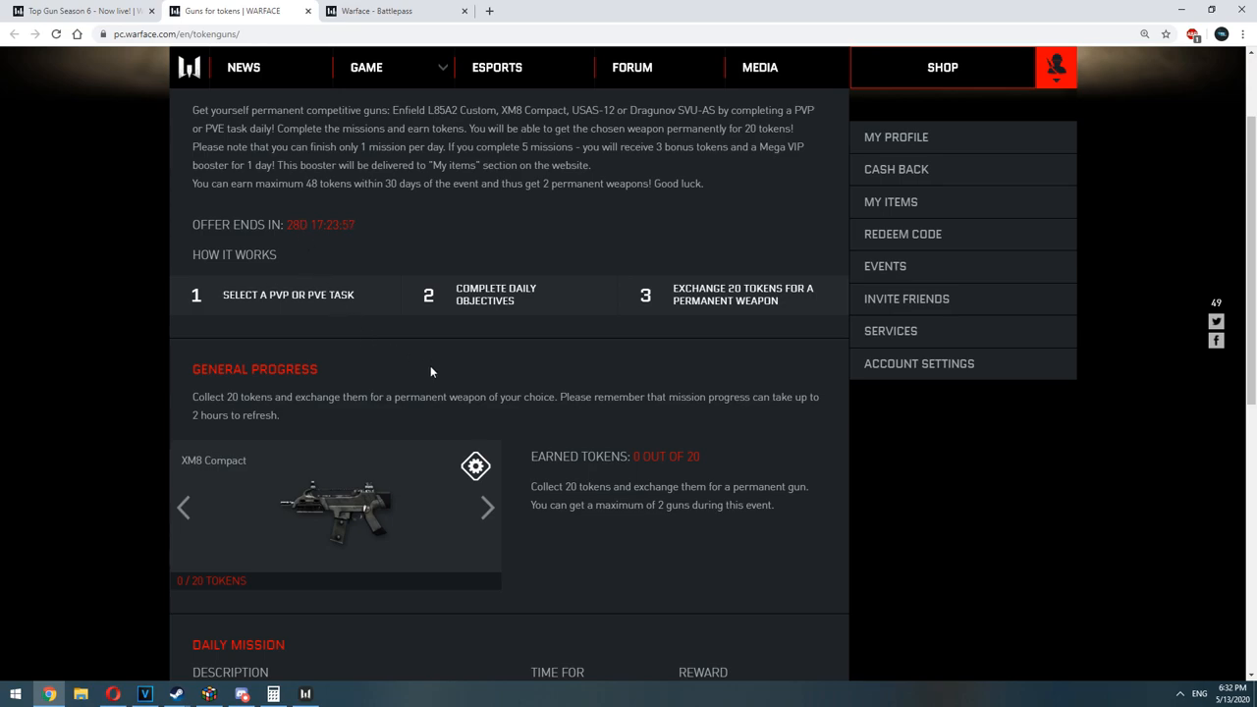
pyautogui.moveTo(200, 494)
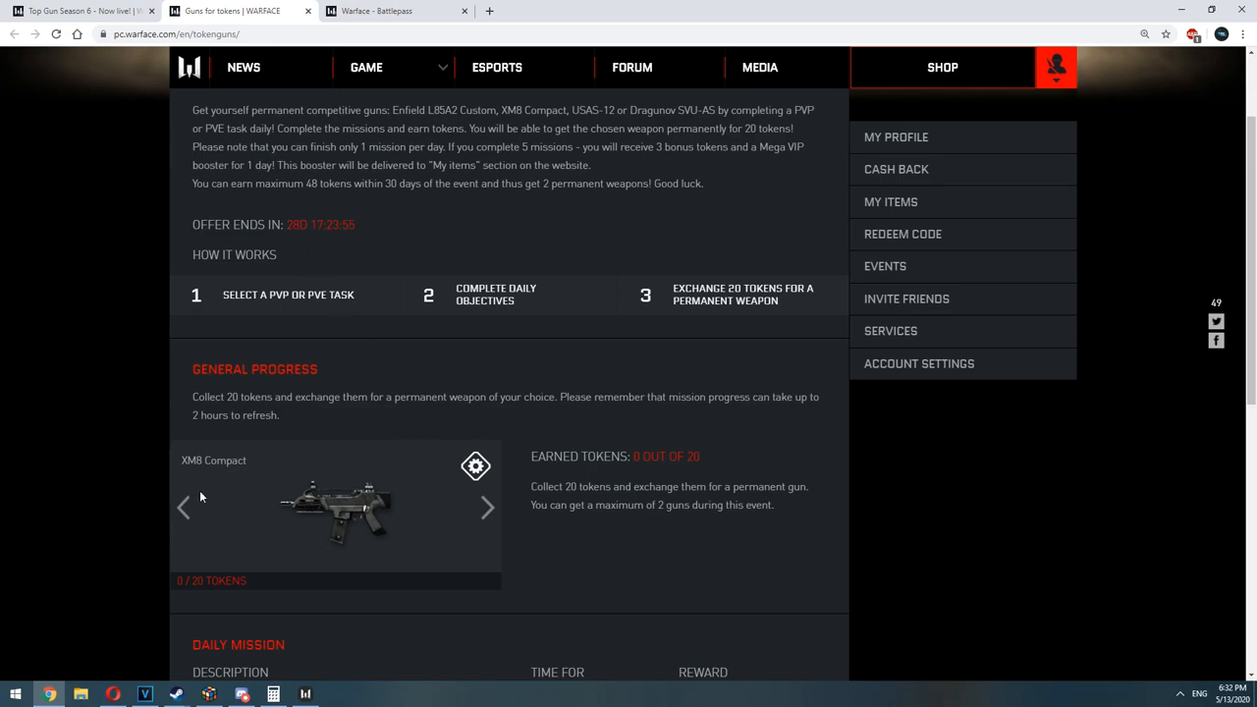
pyautogui.click(185, 506)
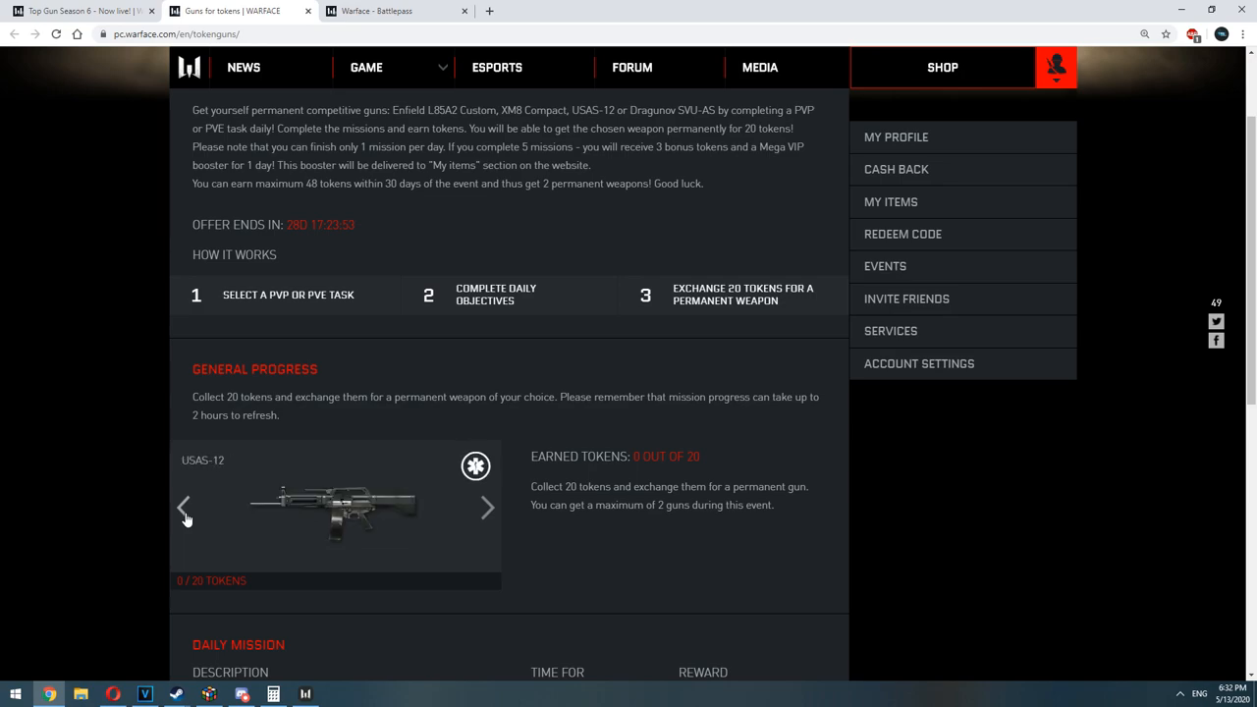
pyautogui.click(185, 506)
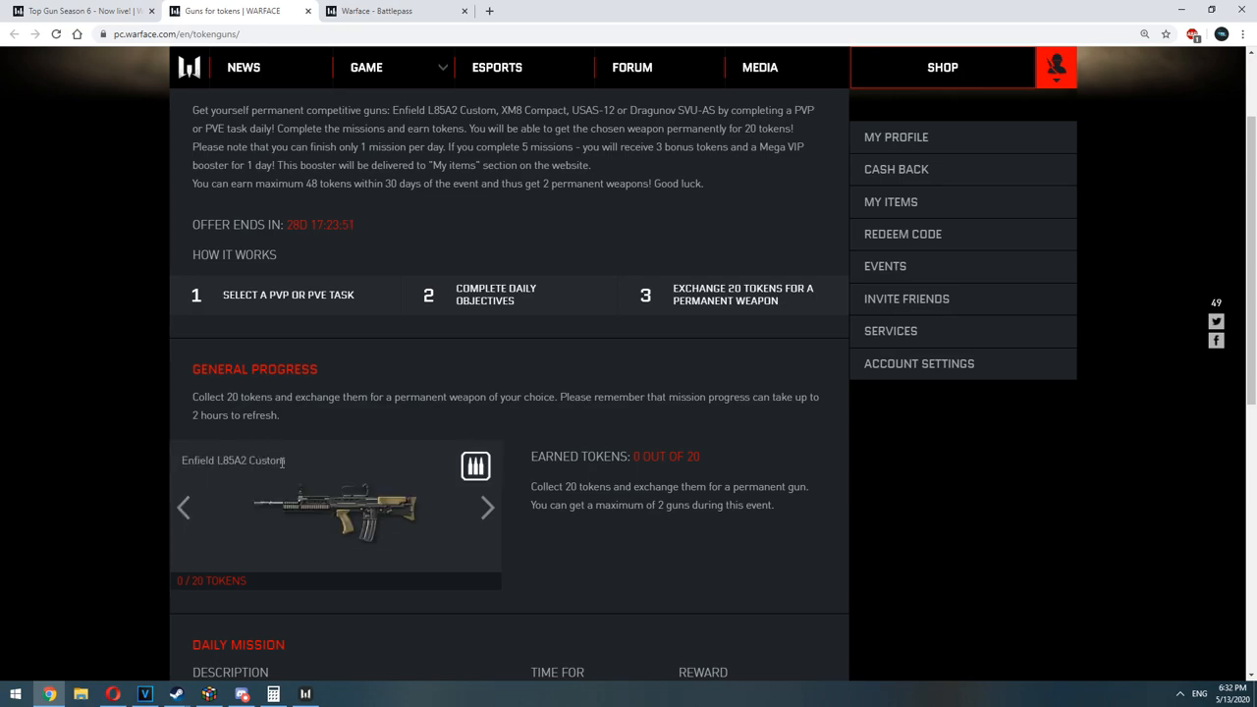
# - Cycle forward through USAS-12 and XM8 Compact to the Dragunov SVU-AS reward
pyautogui.click(487, 507)
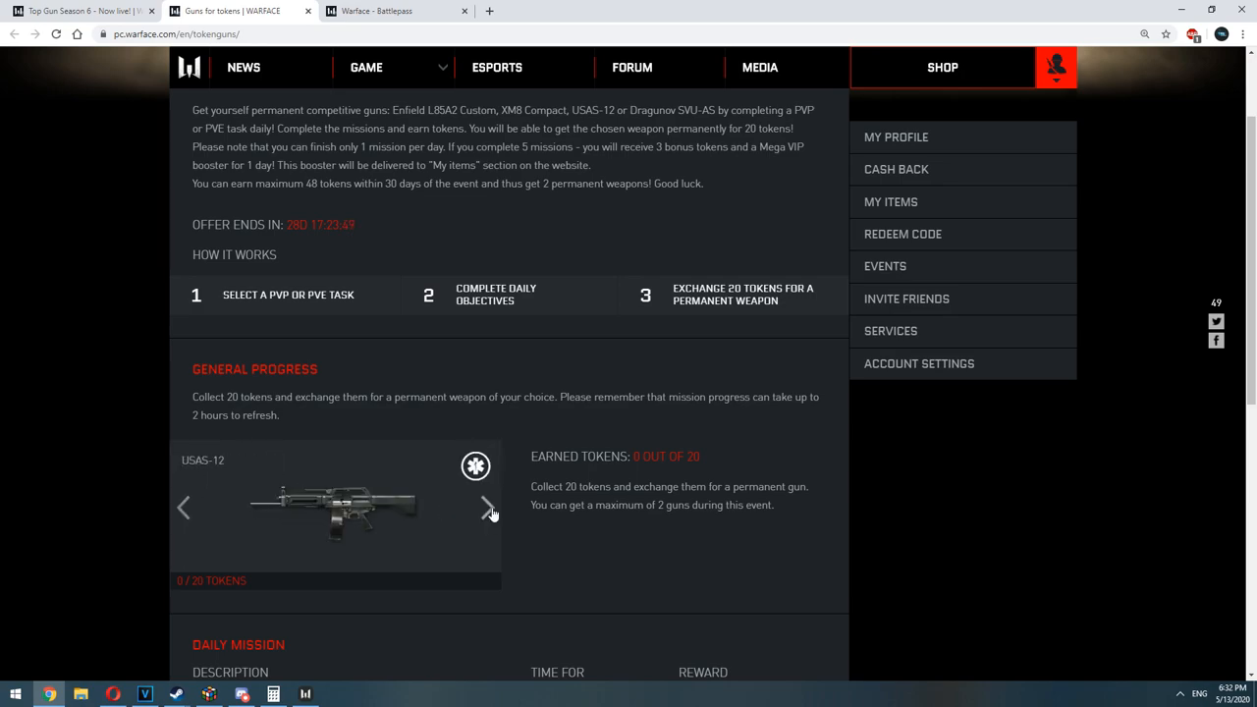
pyautogui.click(487, 506)
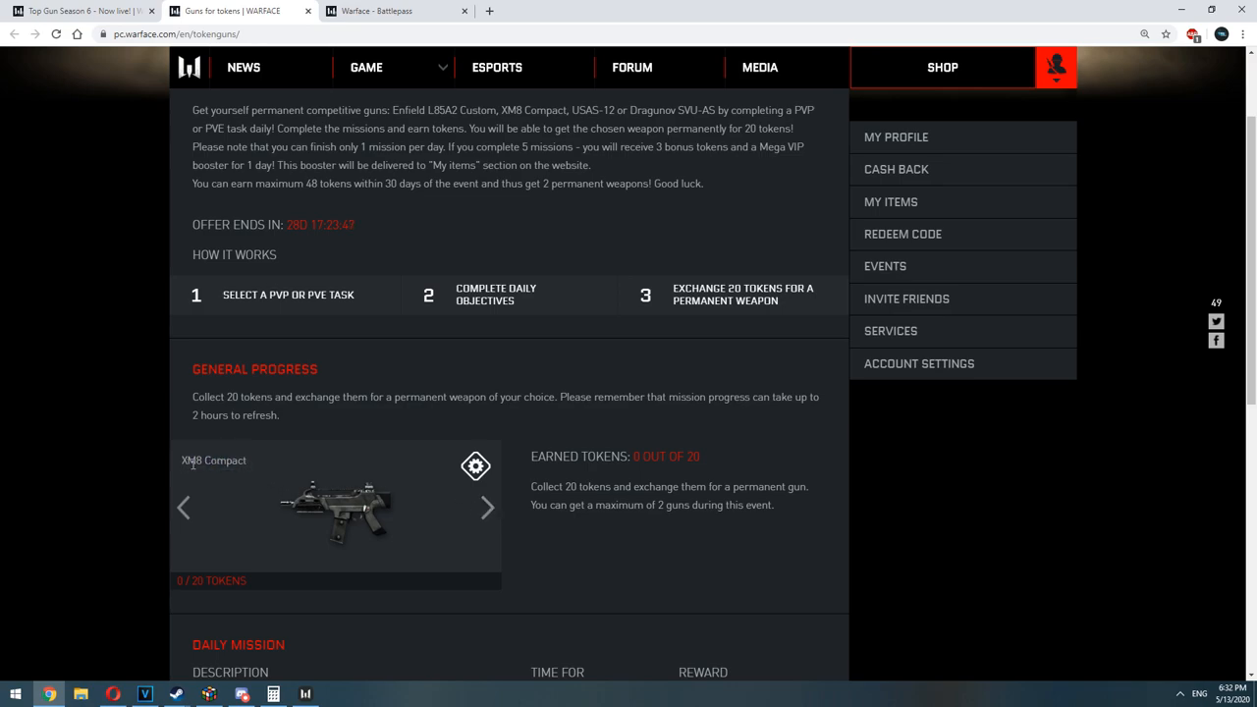
pyautogui.click(487, 506)
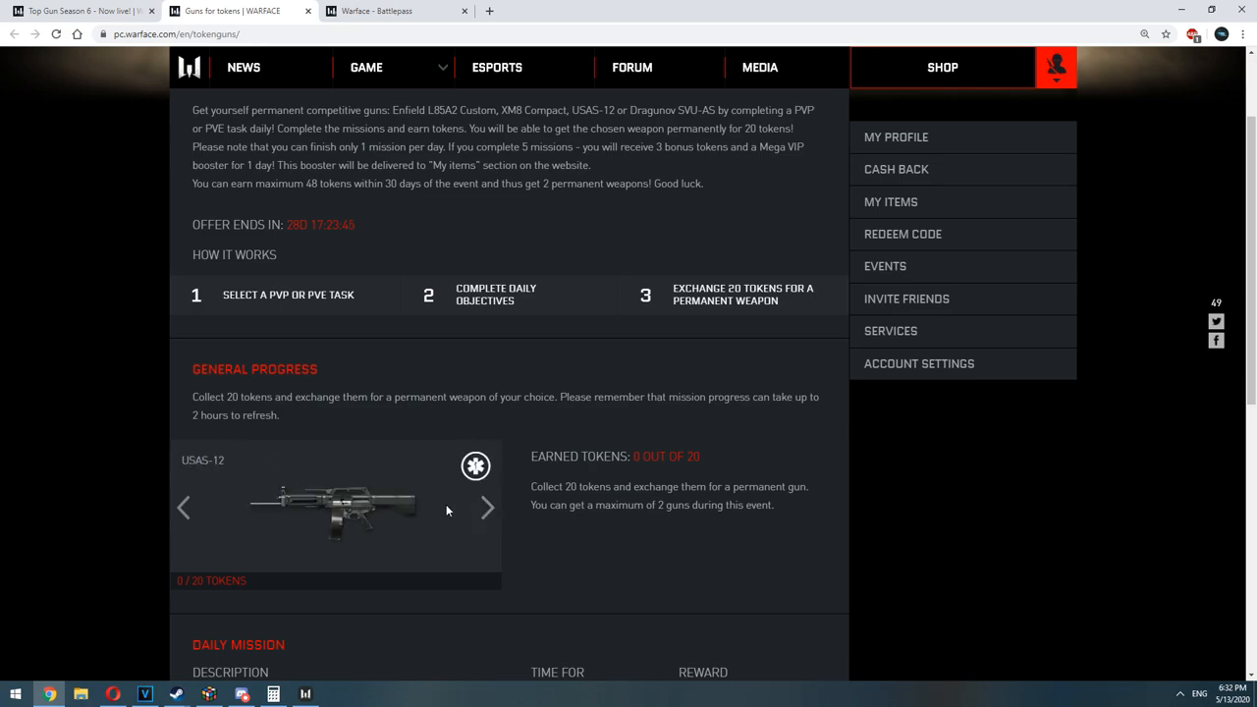
pyautogui.click(487, 507)
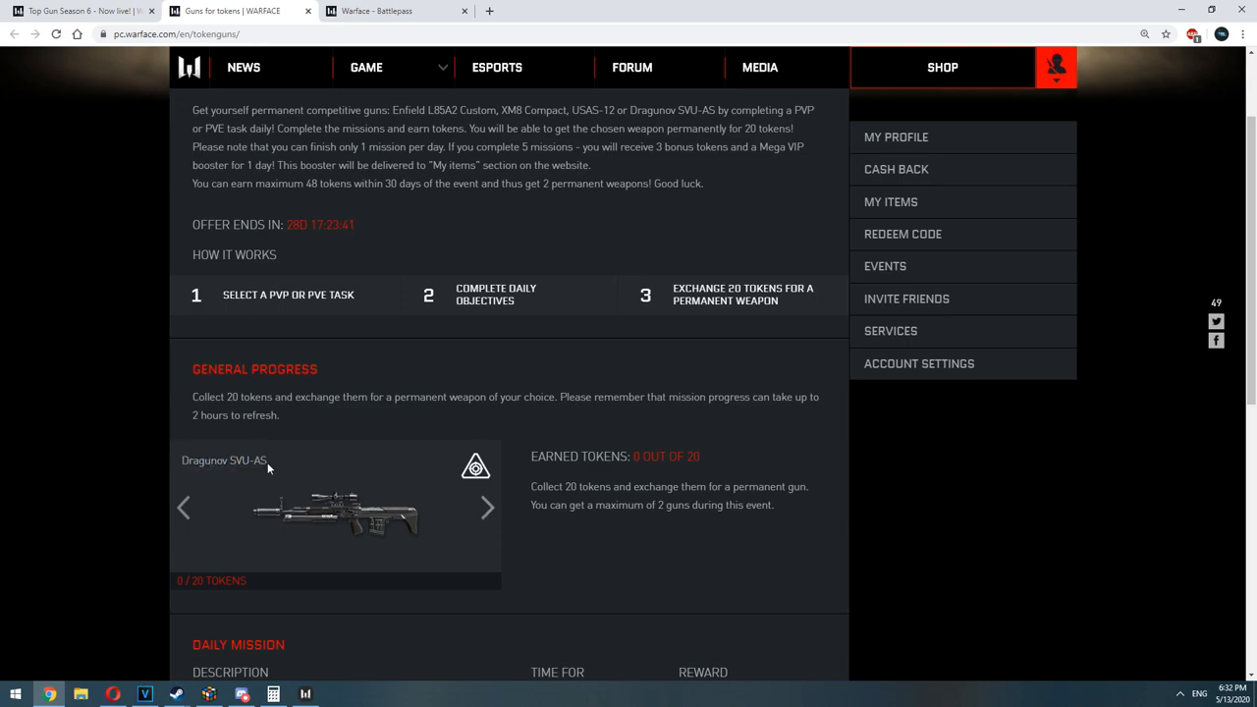
pyautogui.moveTo(491, 440)
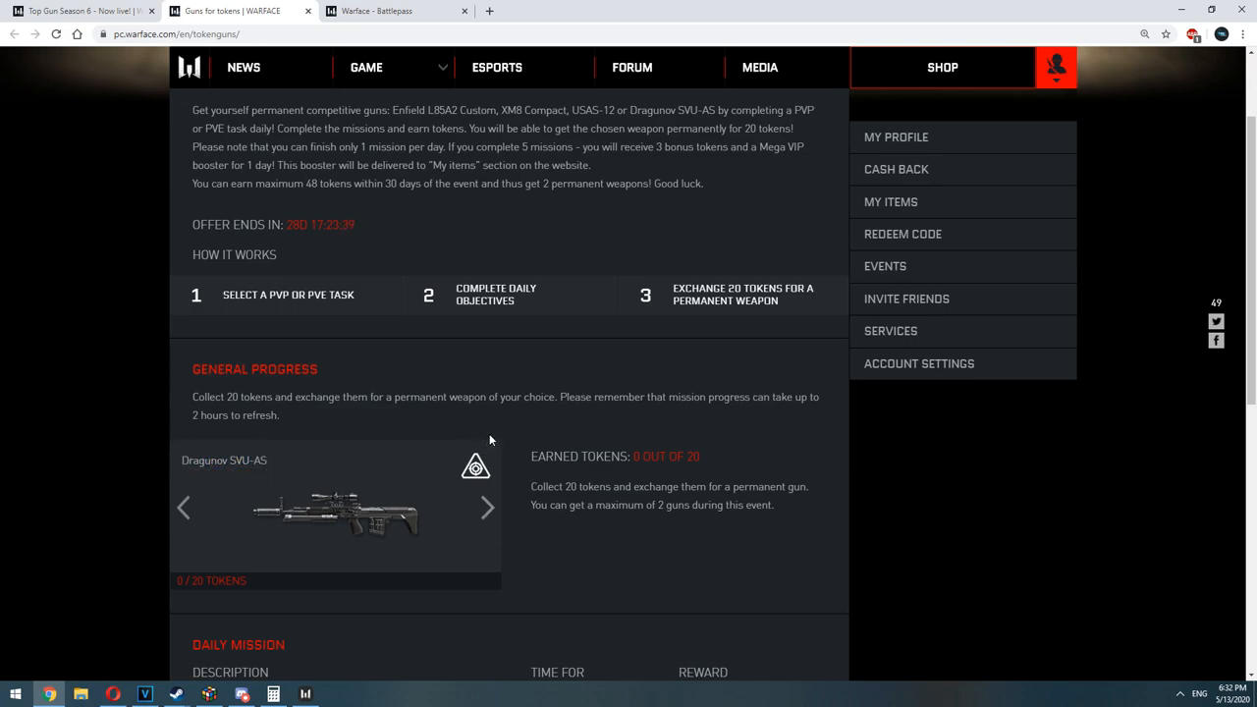
pyautogui.moveTo(594, 444)
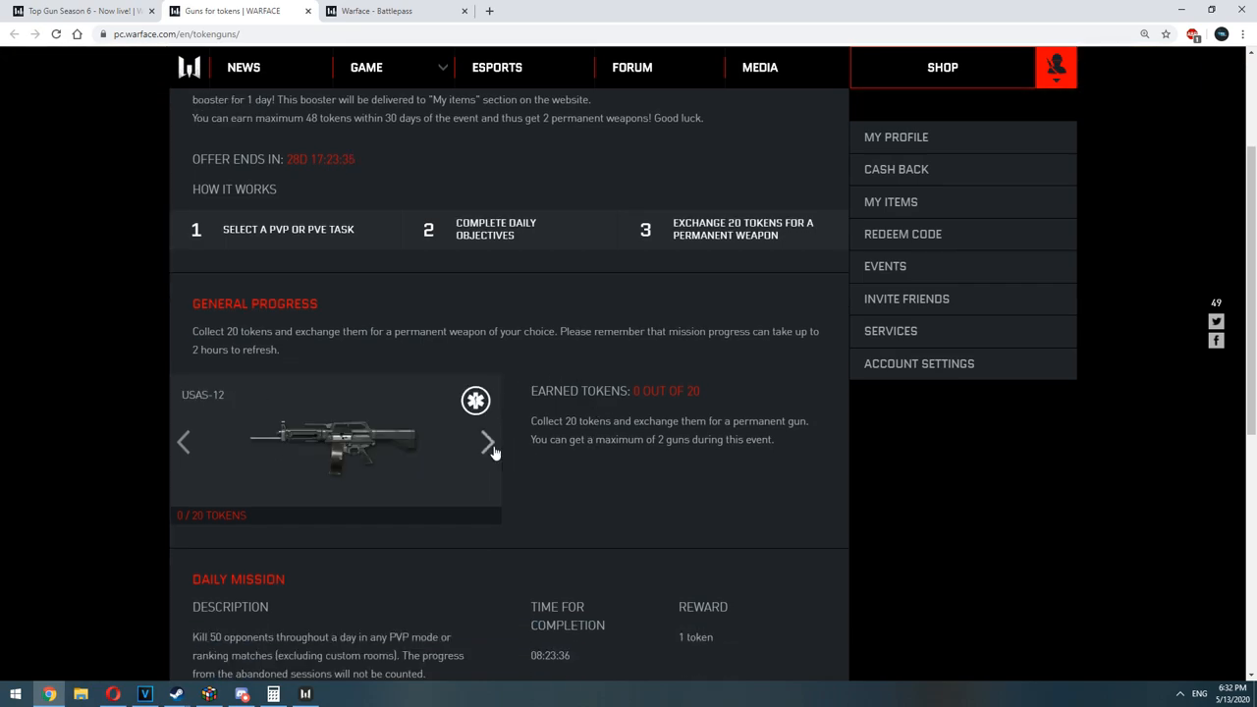
pyautogui.click(485, 440)
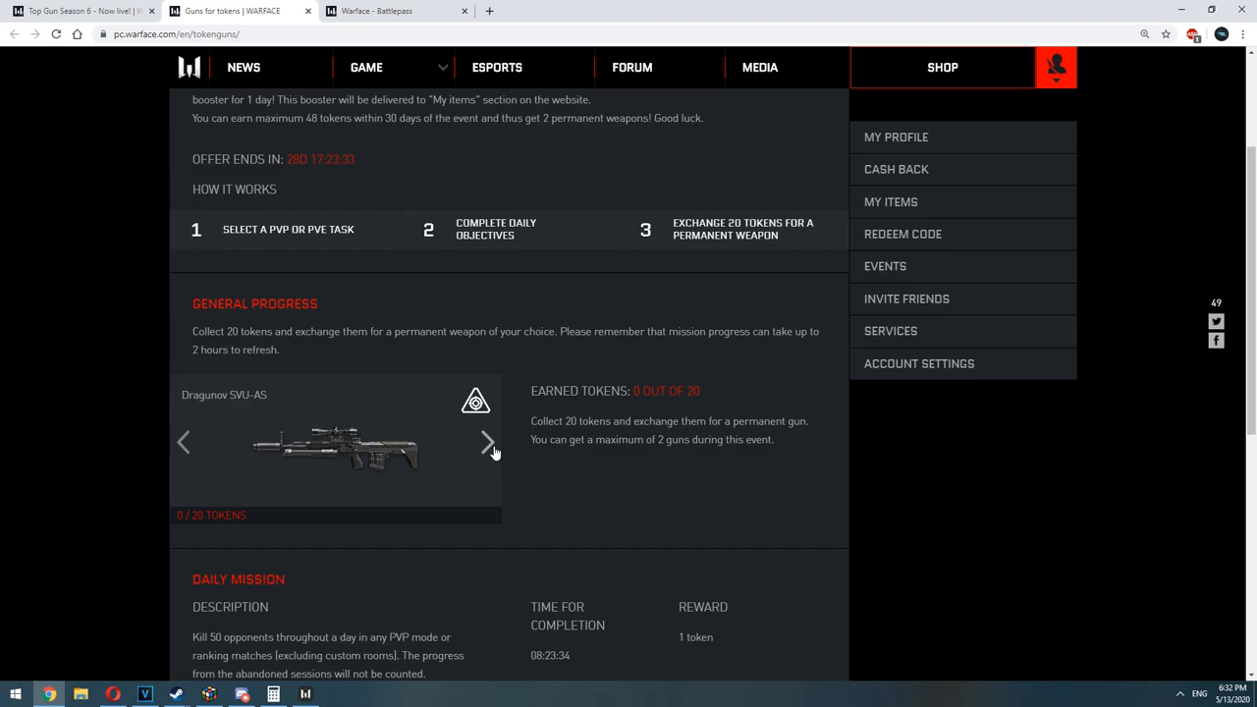
pyautogui.scroll(-3)
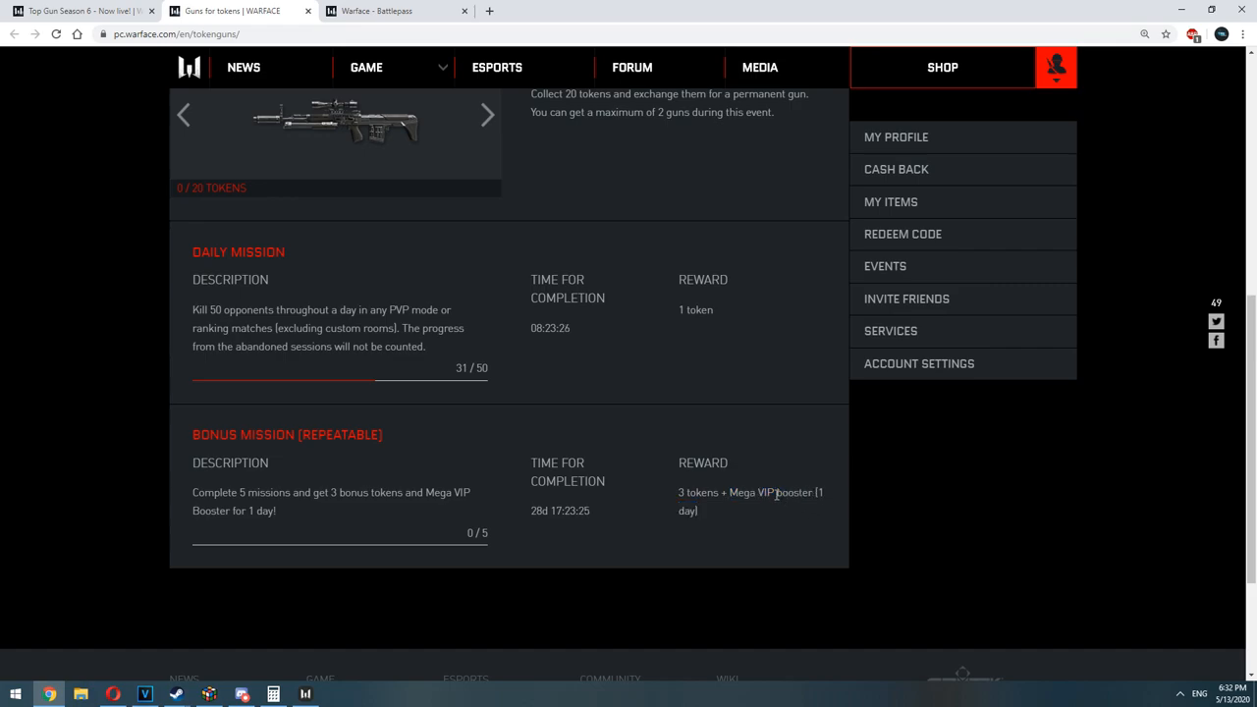
pyautogui.scroll(3)
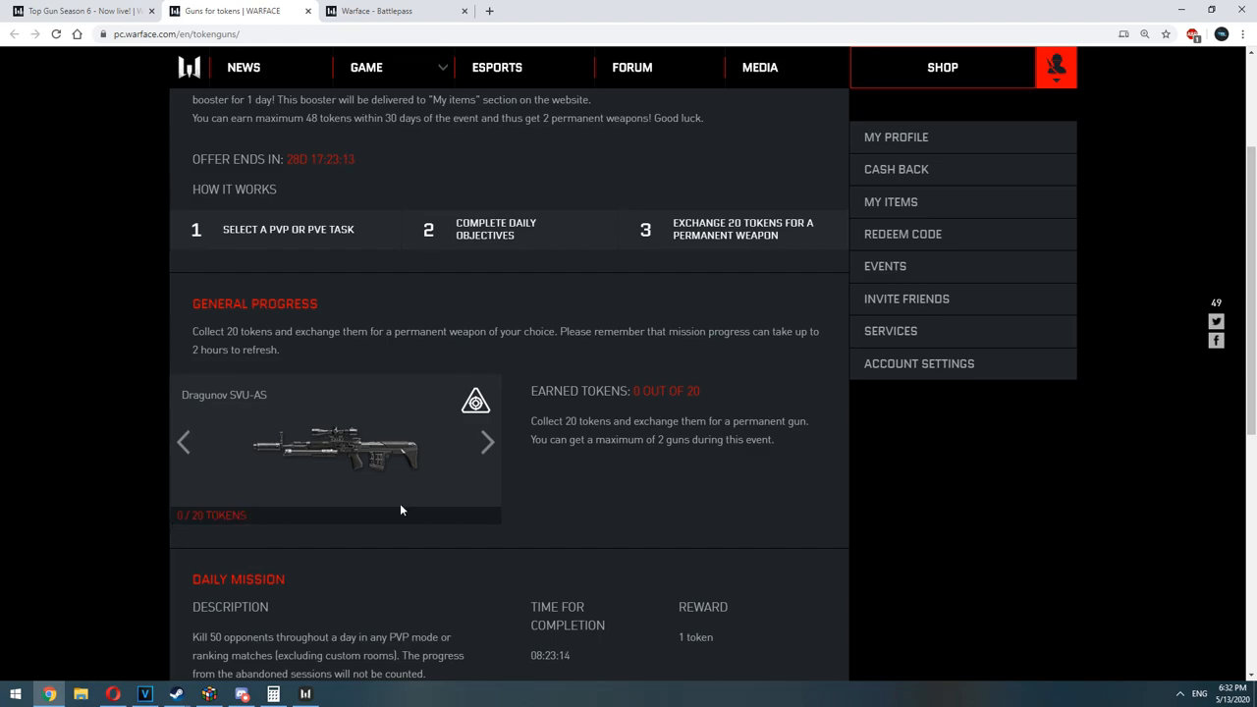
pyautogui.moveTo(225, 505)
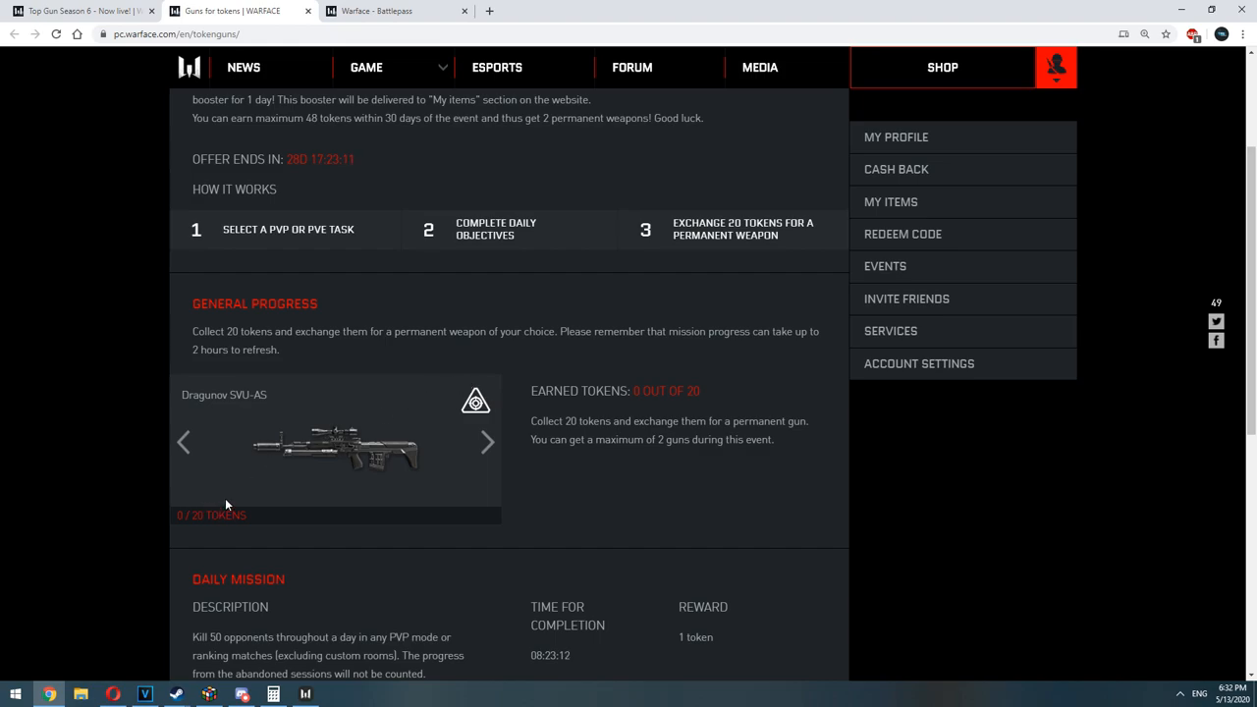
pyautogui.scroll(-3)
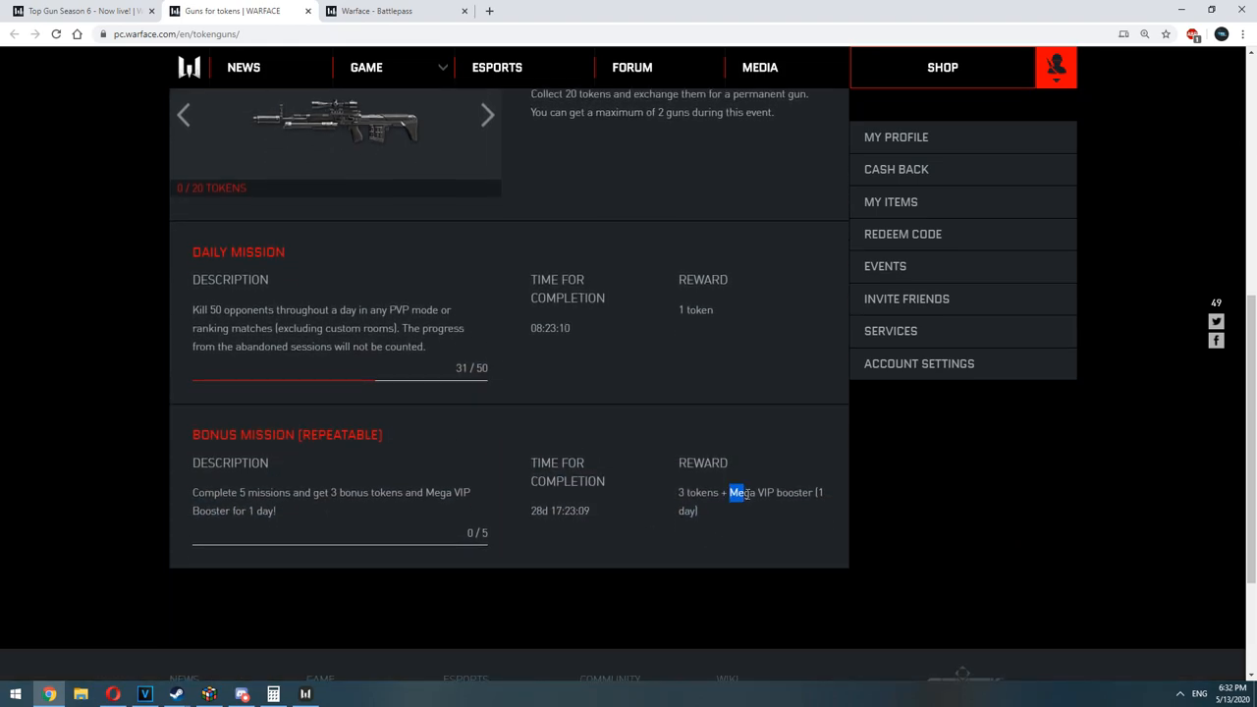
pyautogui.click(1057, 66)
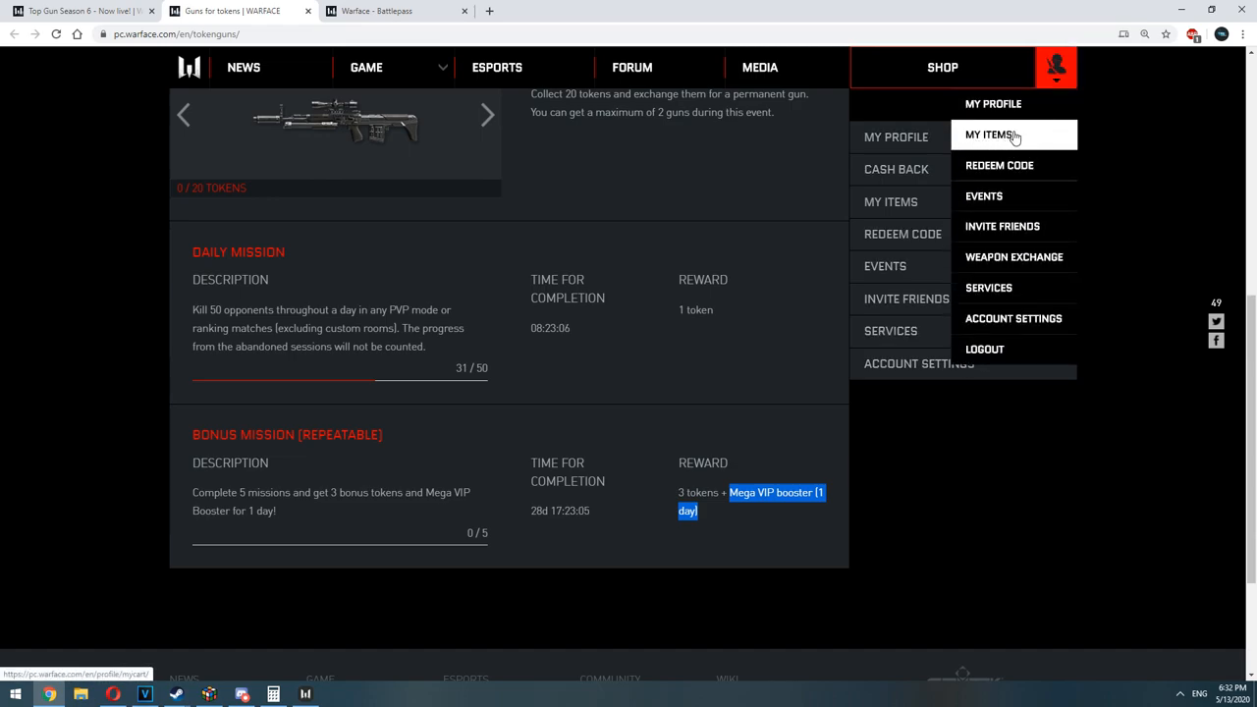
pyautogui.moveTo(1000, 137)
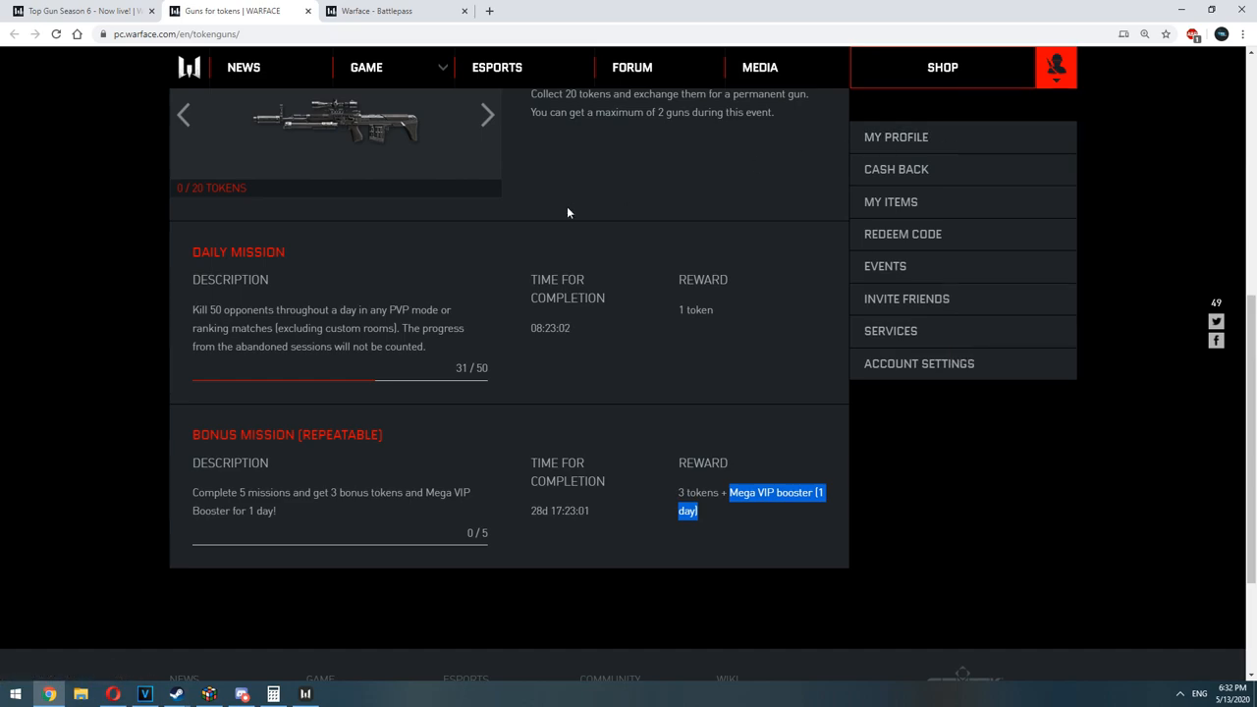
pyautogui.scroll(3)
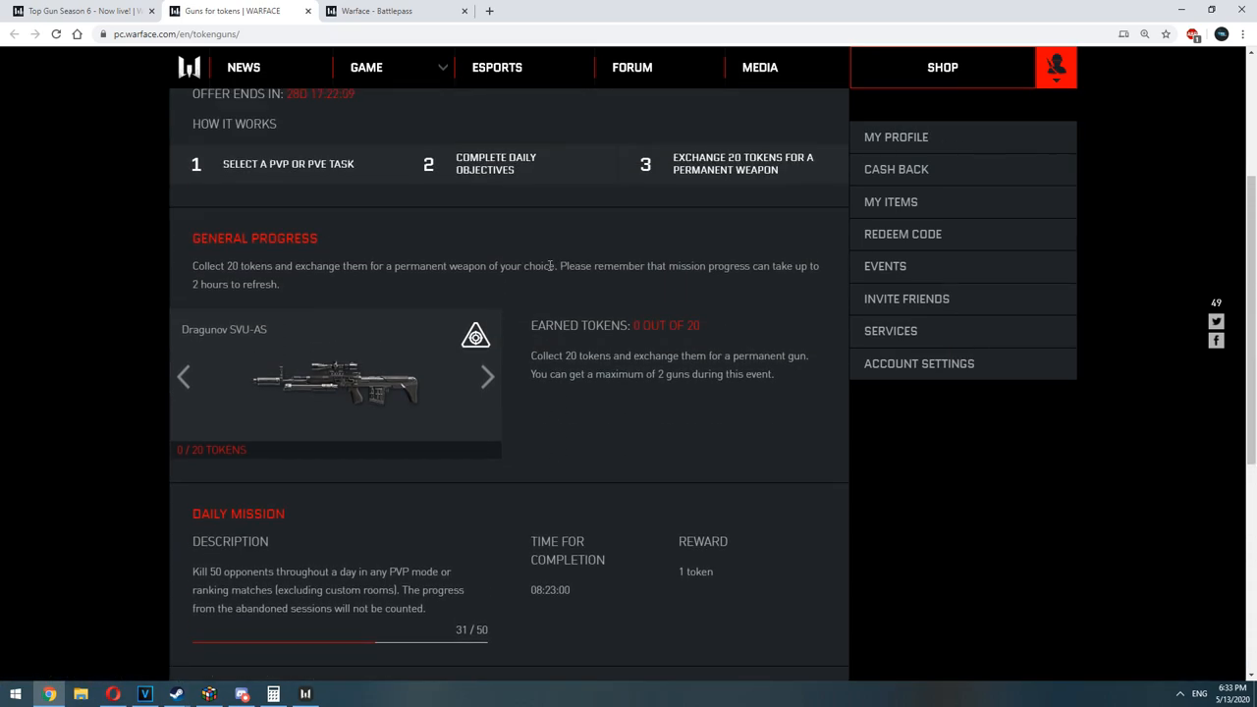
pyautogui.scroll(3)
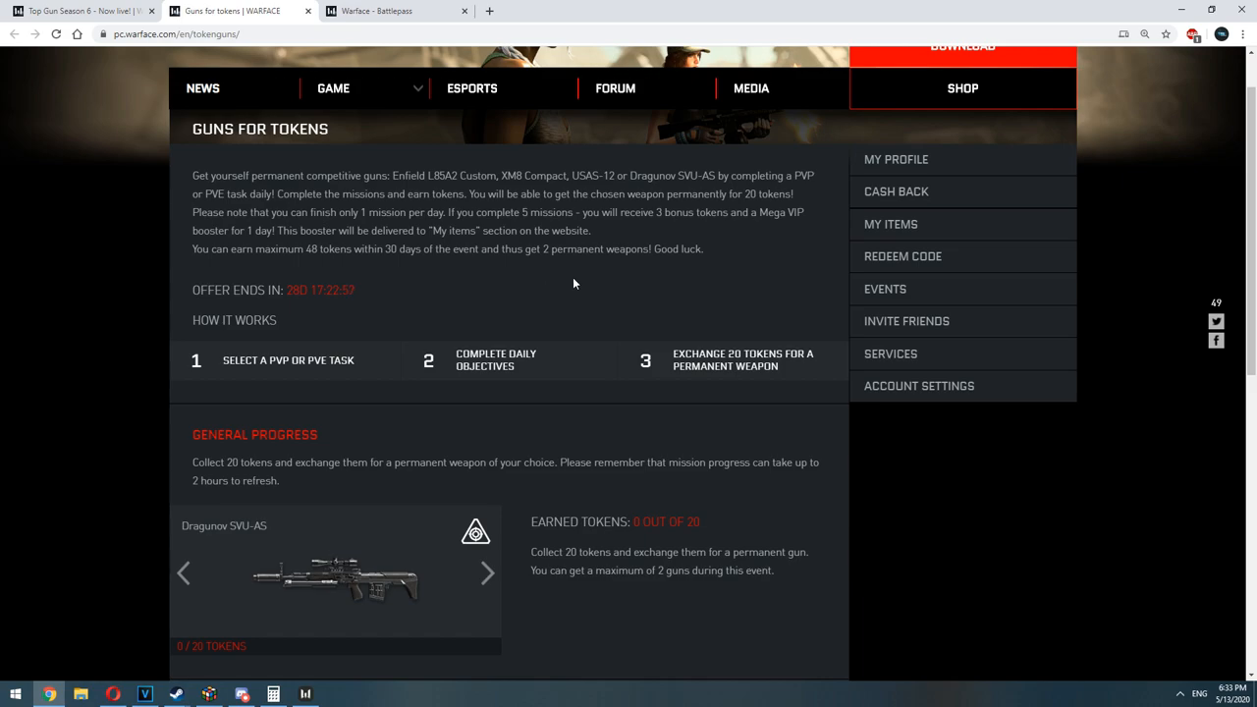
pyautogui.scroll(3)
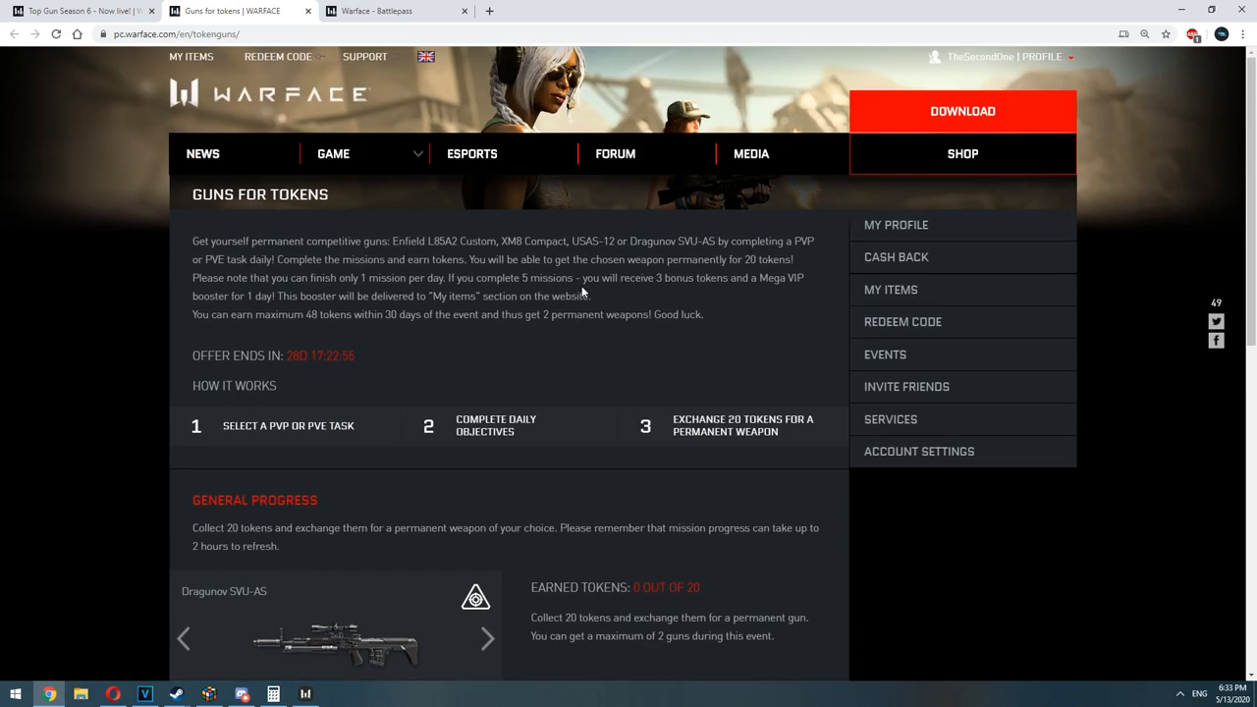
pyautogui.scroll(-3)
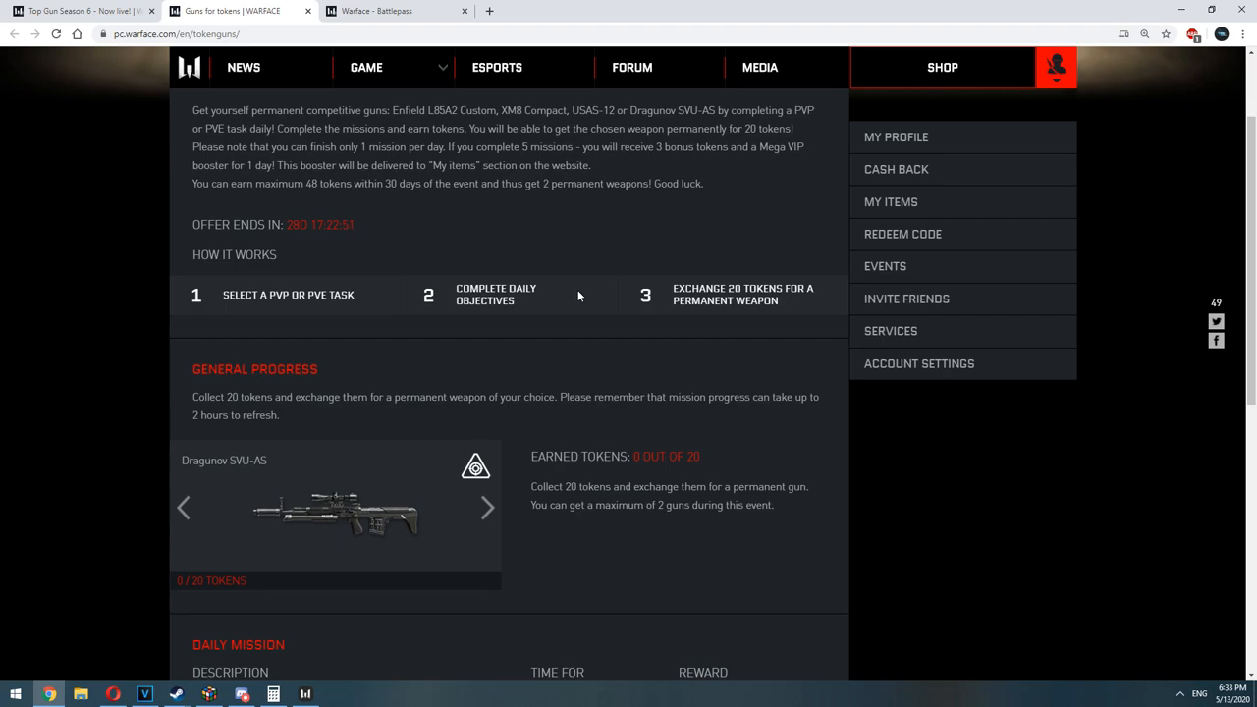
pyautogui.scroll(-3)
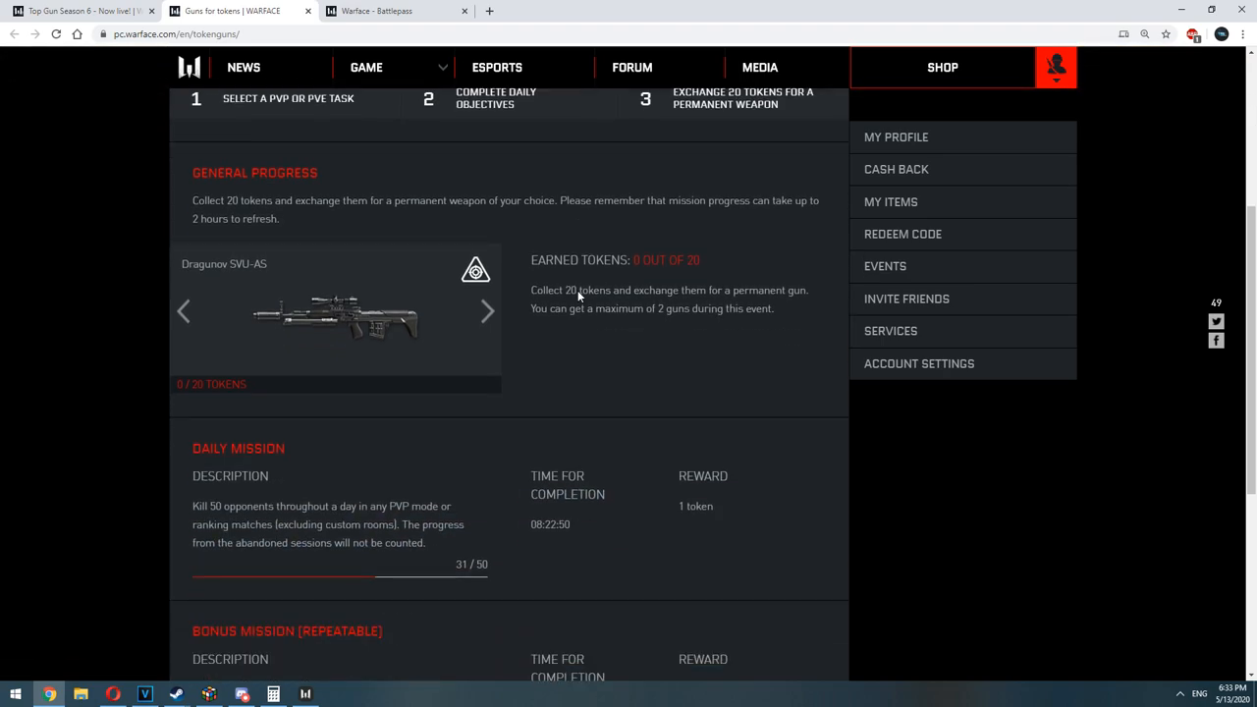
pyautogui.moveTo(672, 467)
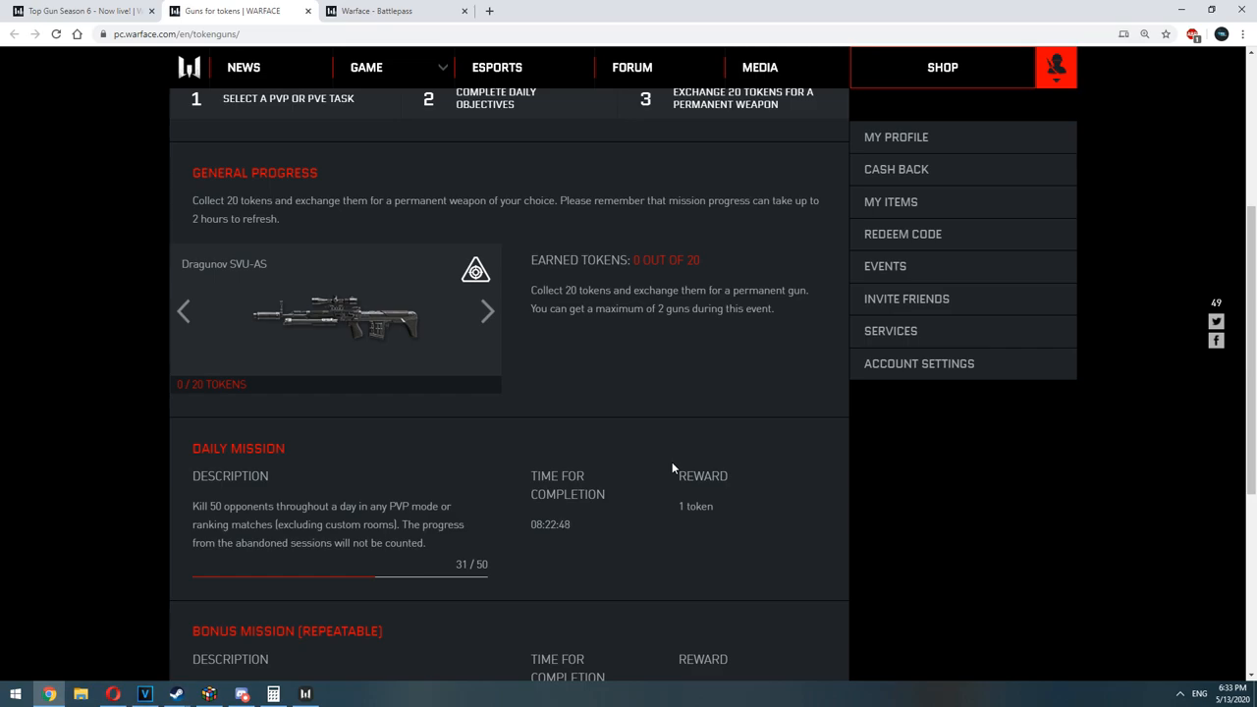
pyautogui.moveTo(613, 428)
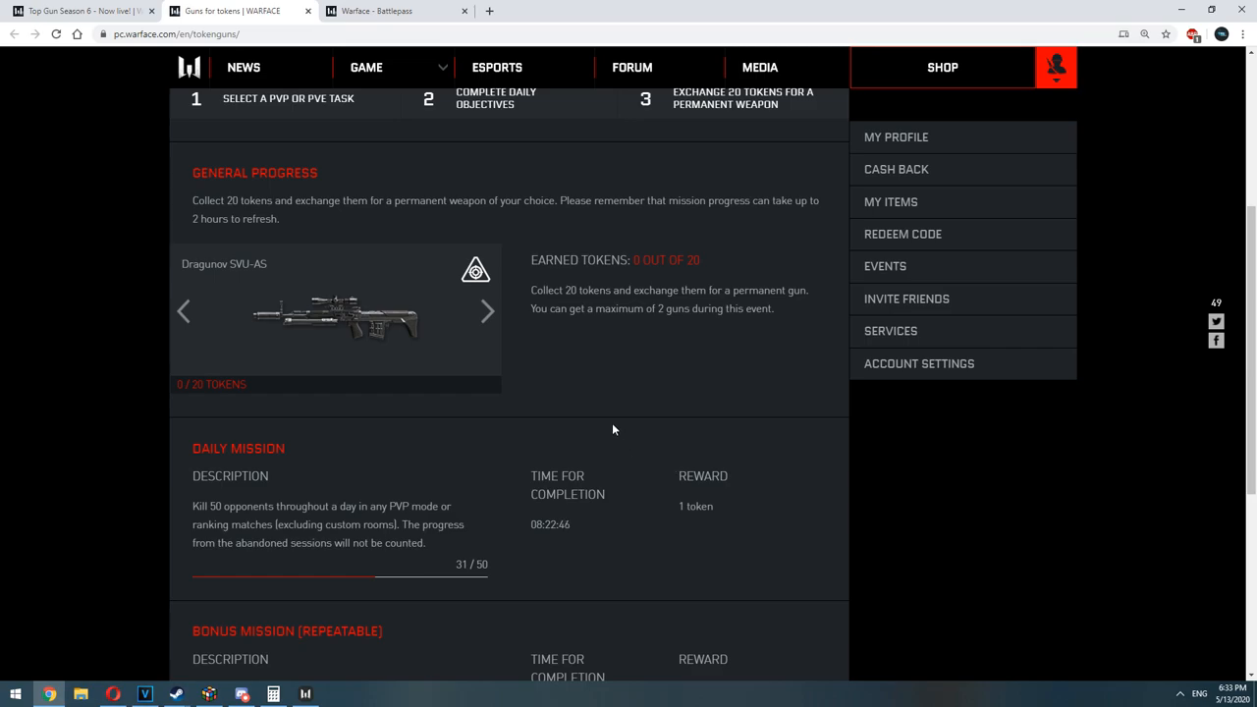
pyautogui.moveTo(188, 507)
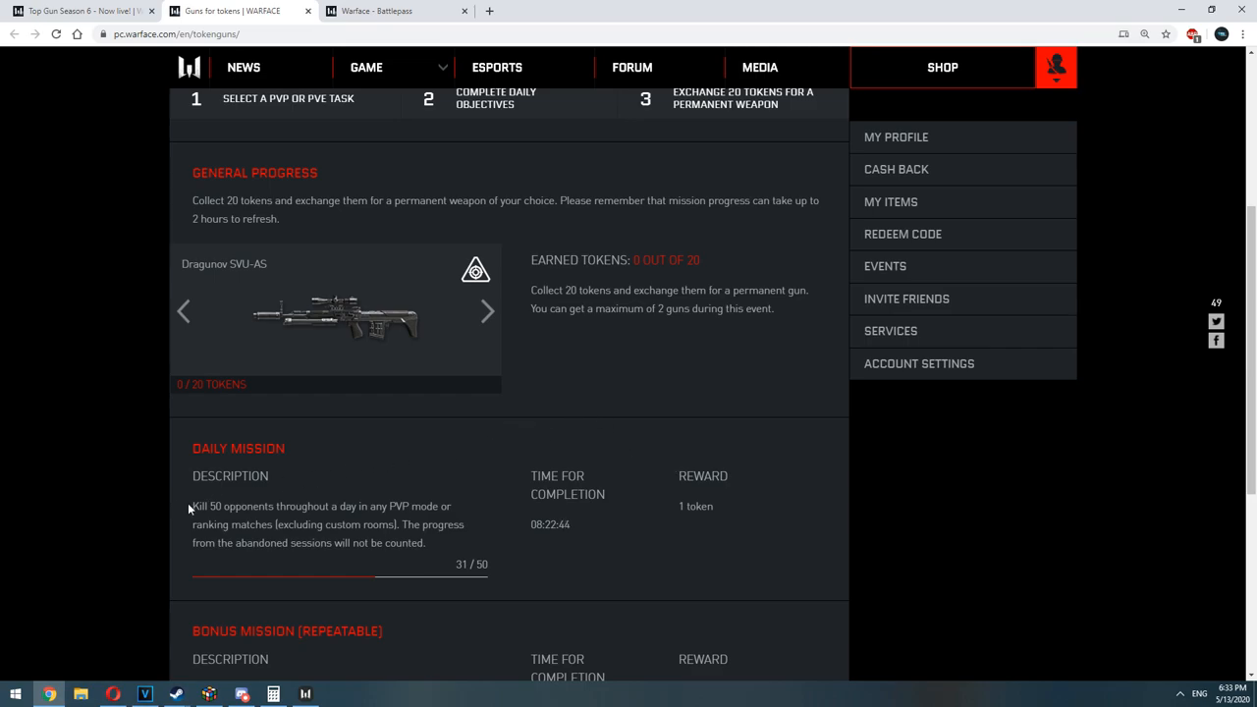
pyautogui.moveTo(193, 507); pyautogui.dragTo(291, 507)
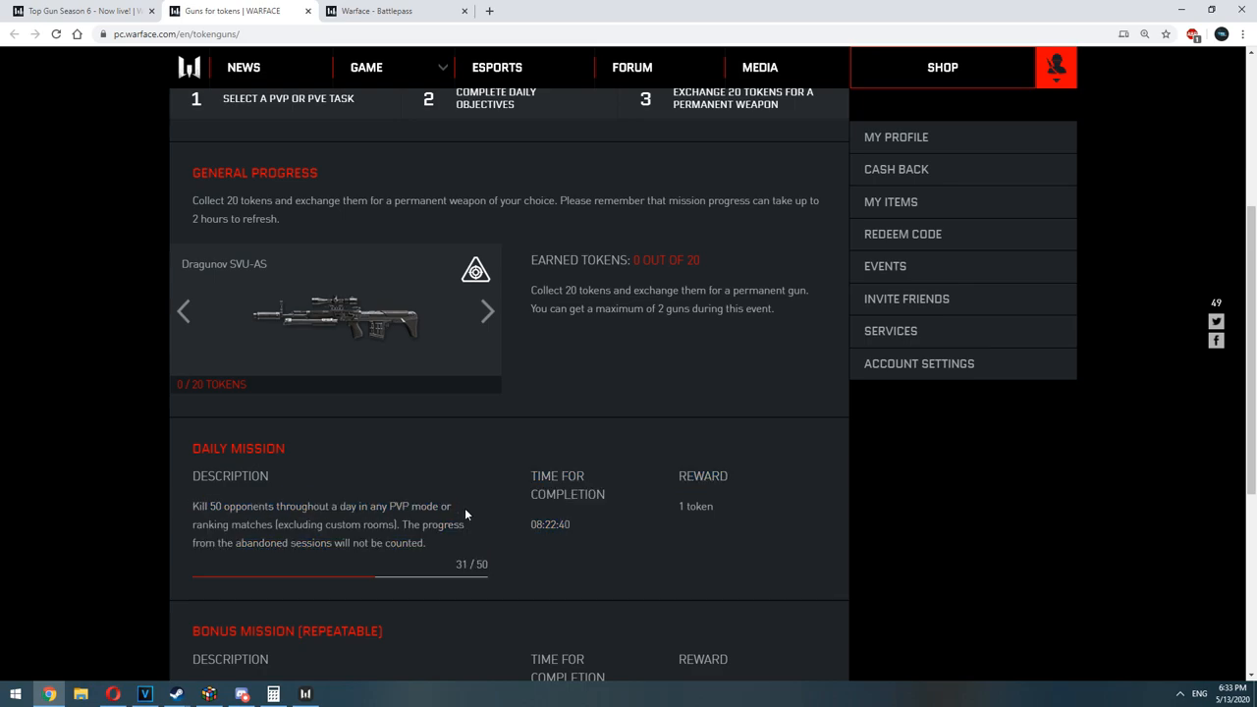
pyautogui.scroll(-3)
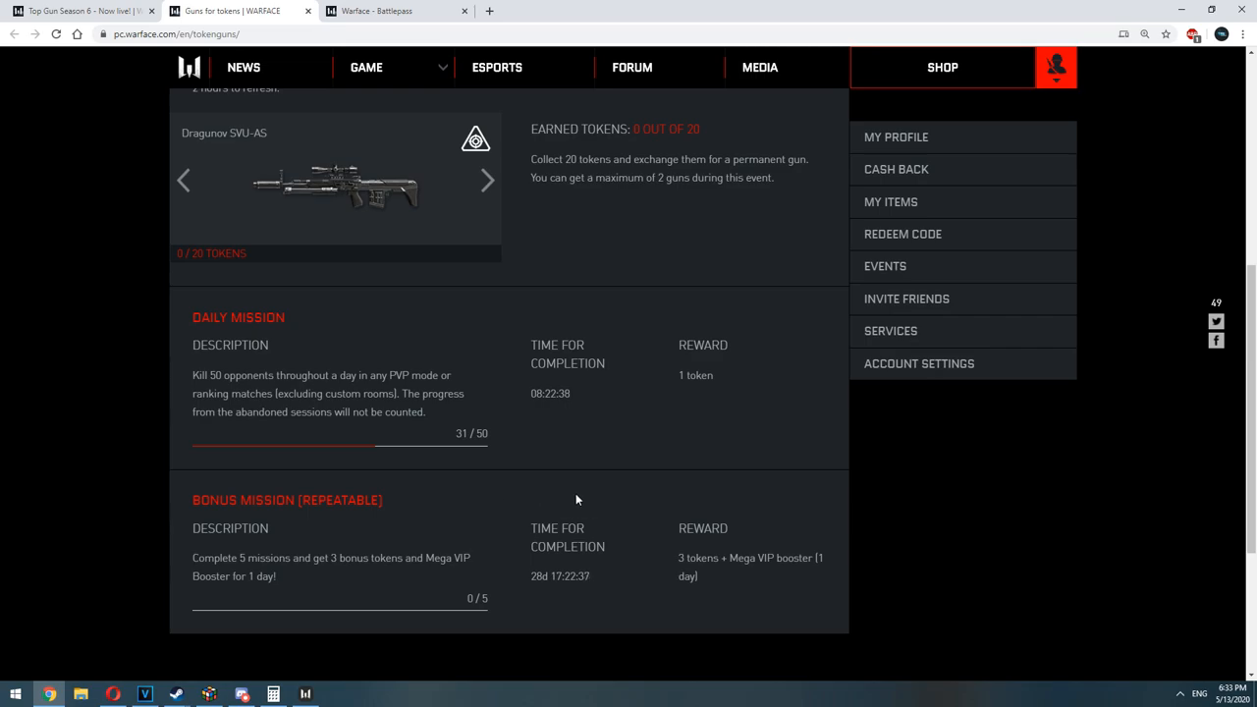
pyautogui.scroll(3)
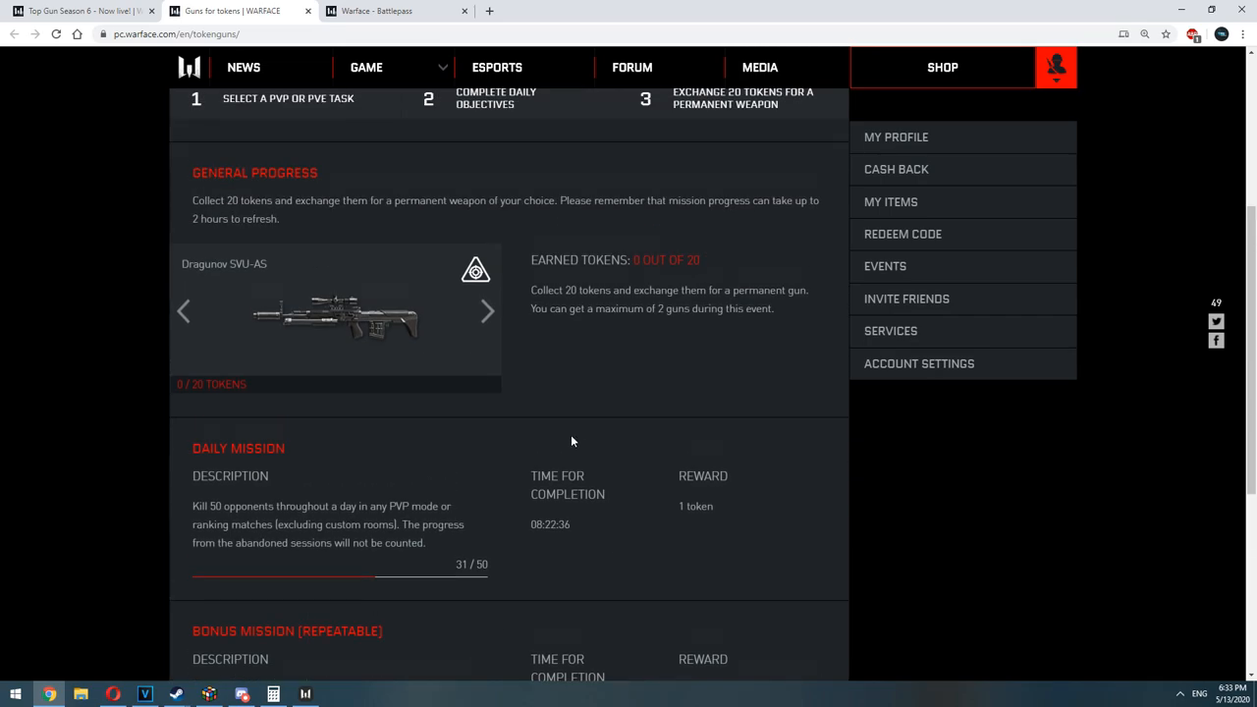
pyautogui.moveTo(487, 311)
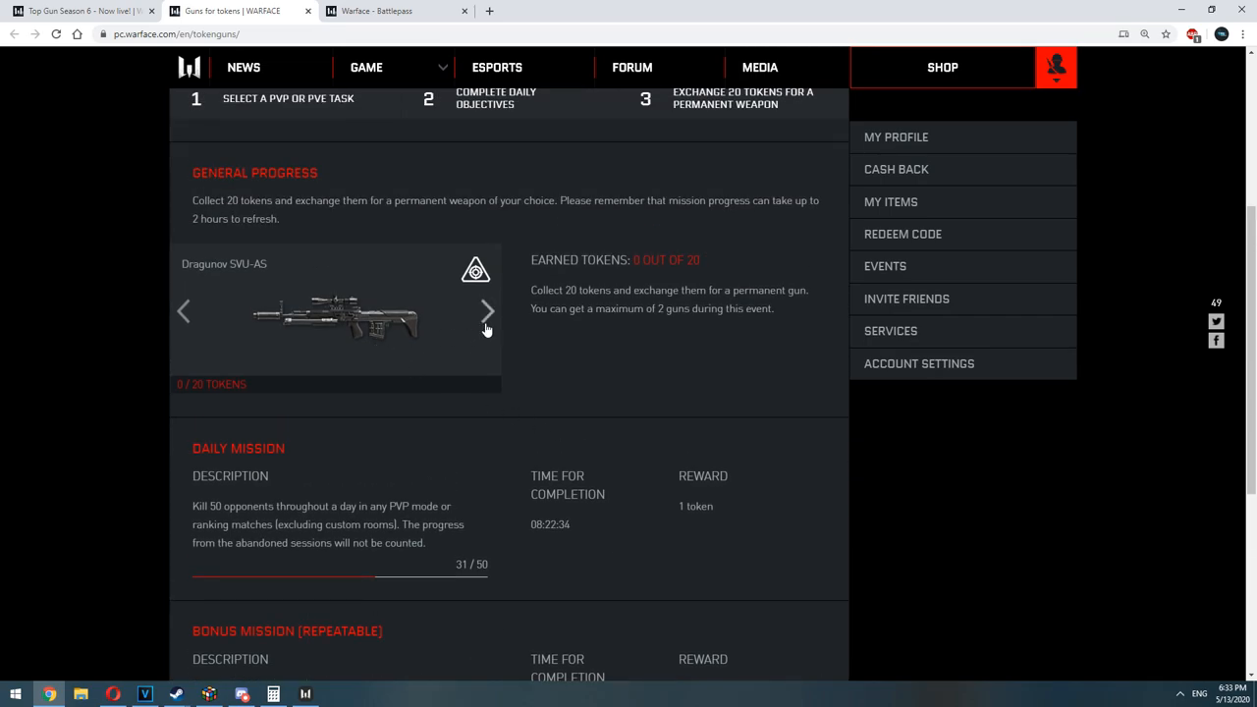
pyautogui.click(487, 310)
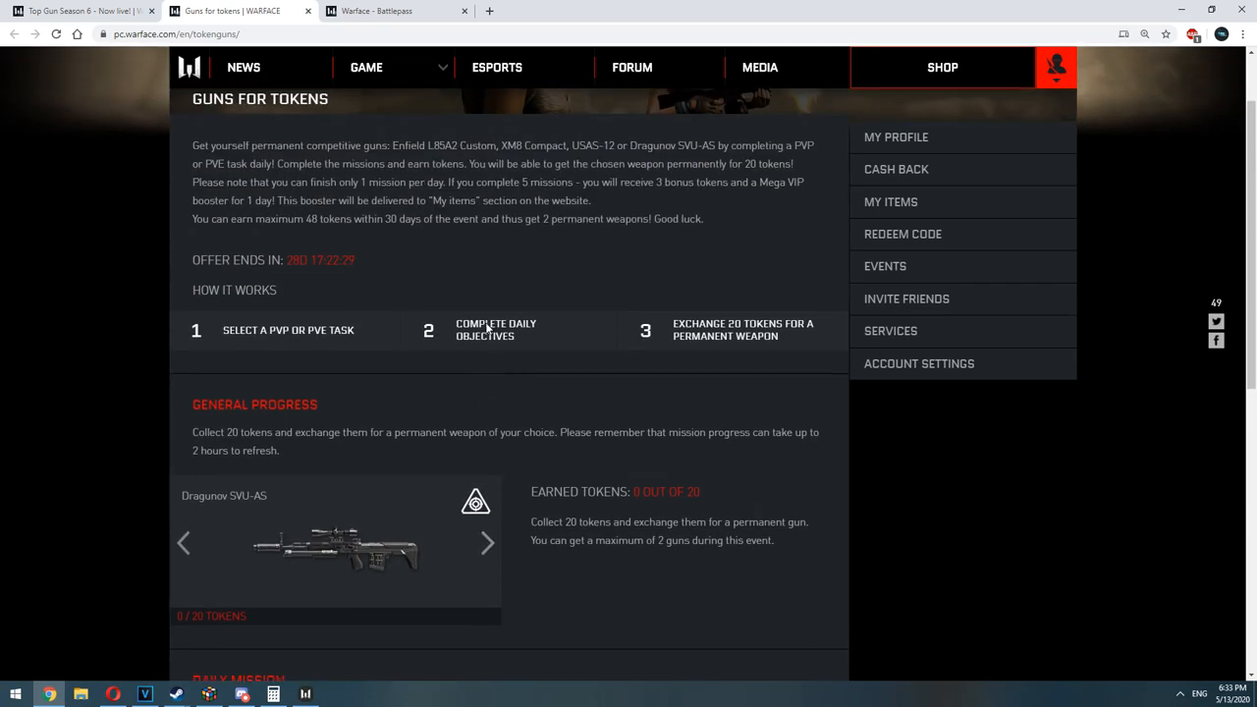
pyautogui.scroll(3)
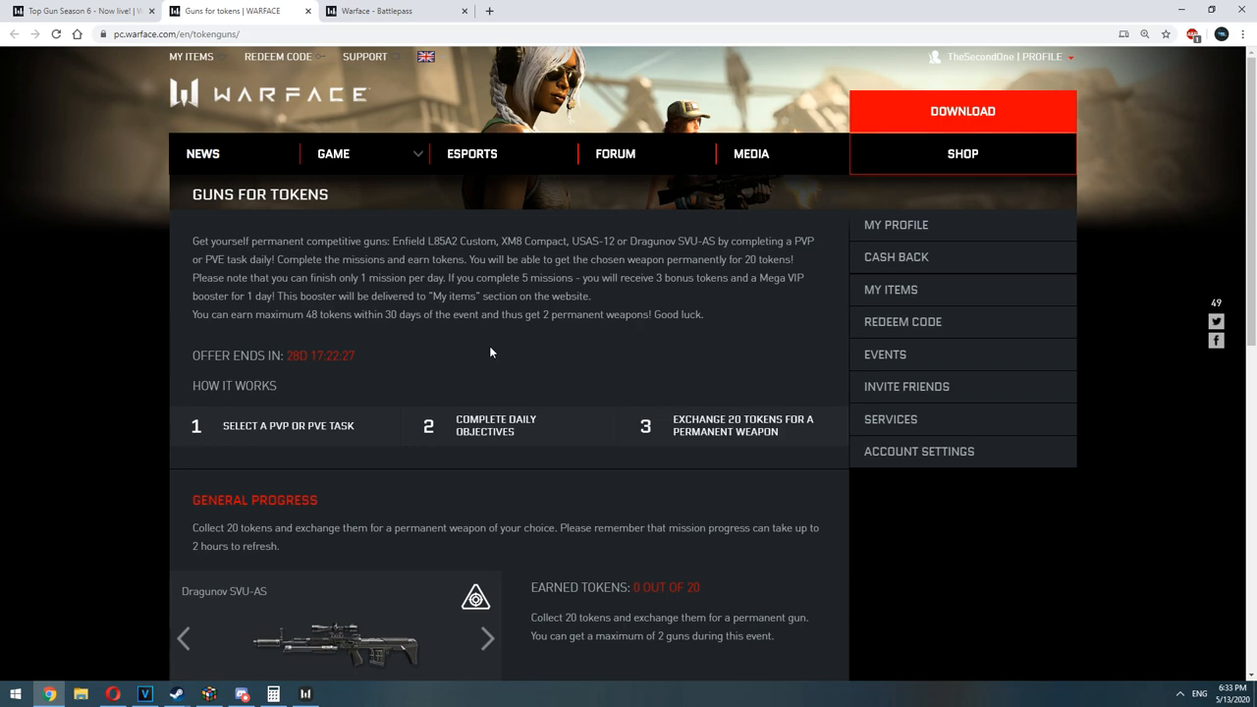